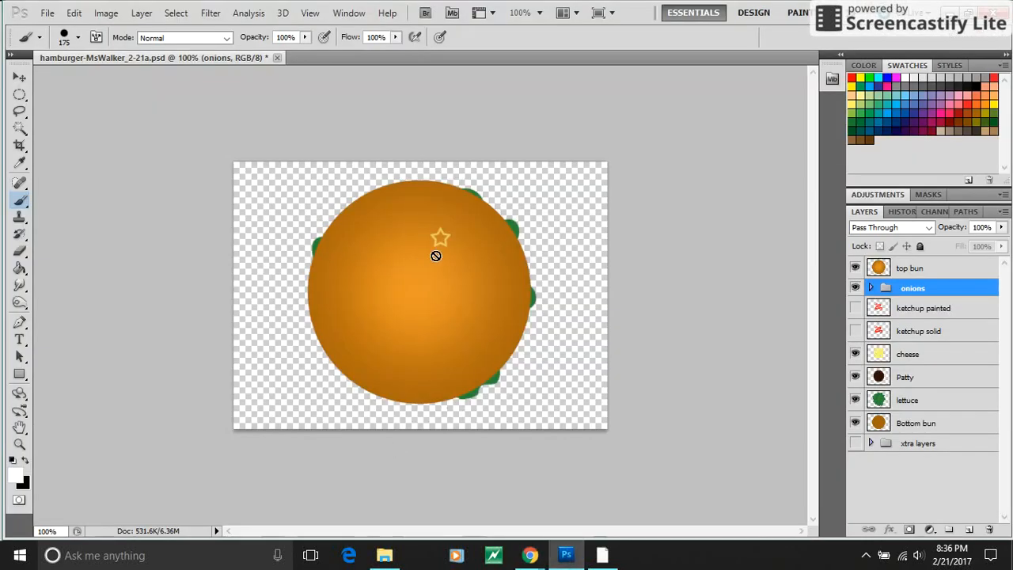
- Switch to the Move tool, ready to hide the top bun layer
left_click(19, 76)
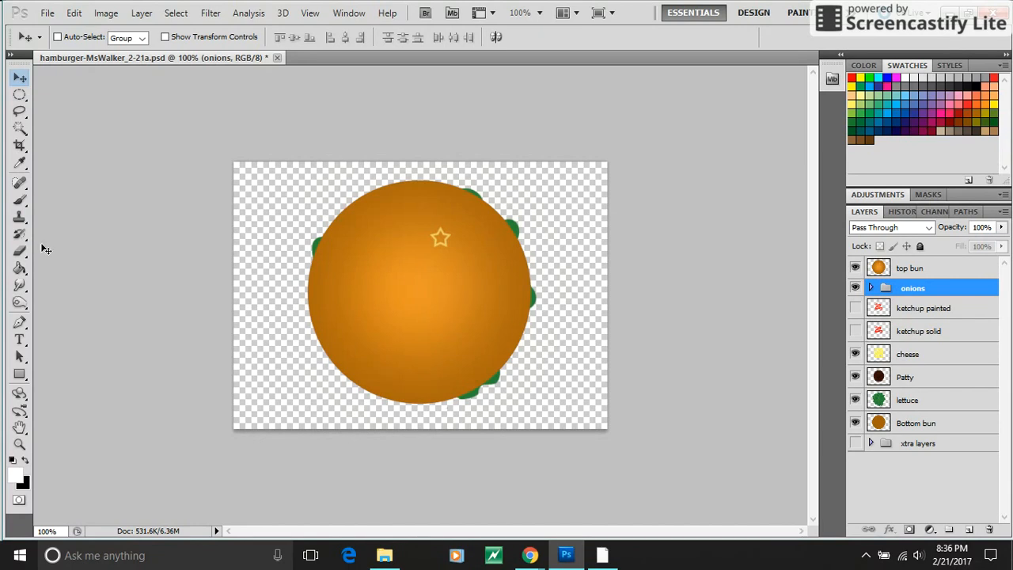
mouse_move(119, 254)
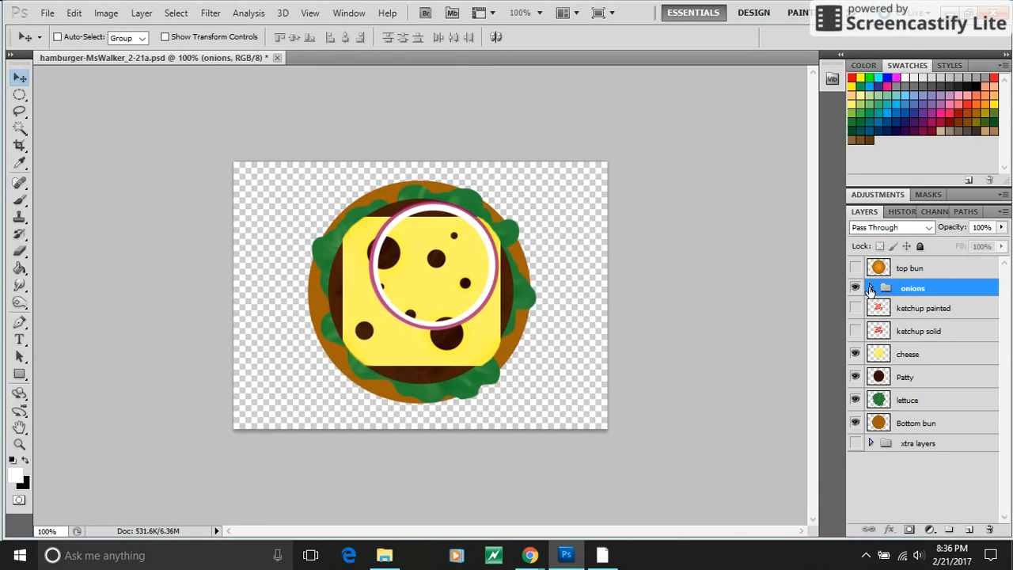
- Expand the onions group to its four ring layers and make onion white 2 active
left_click(871, 288)
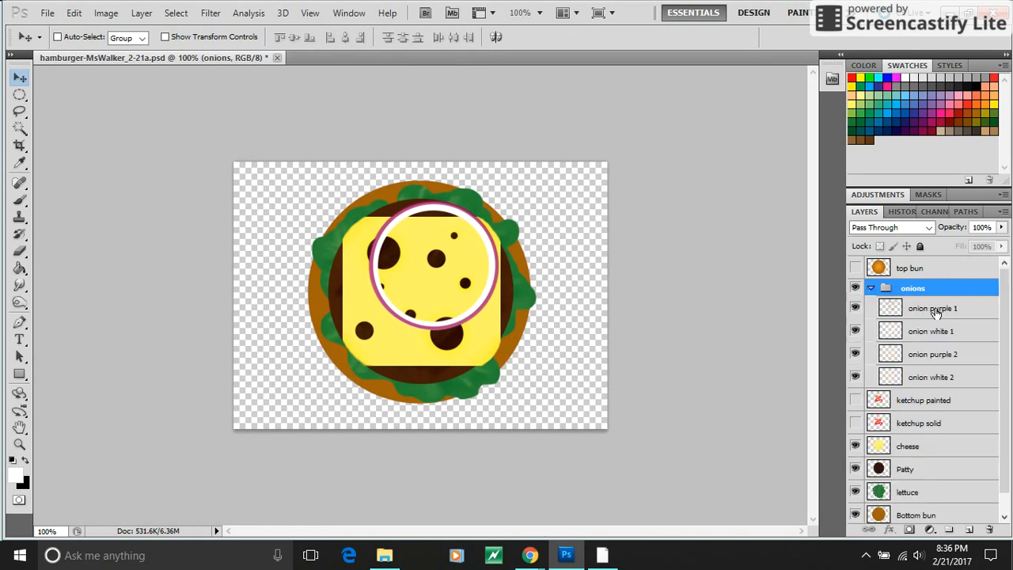
mouse_move(940, 354)
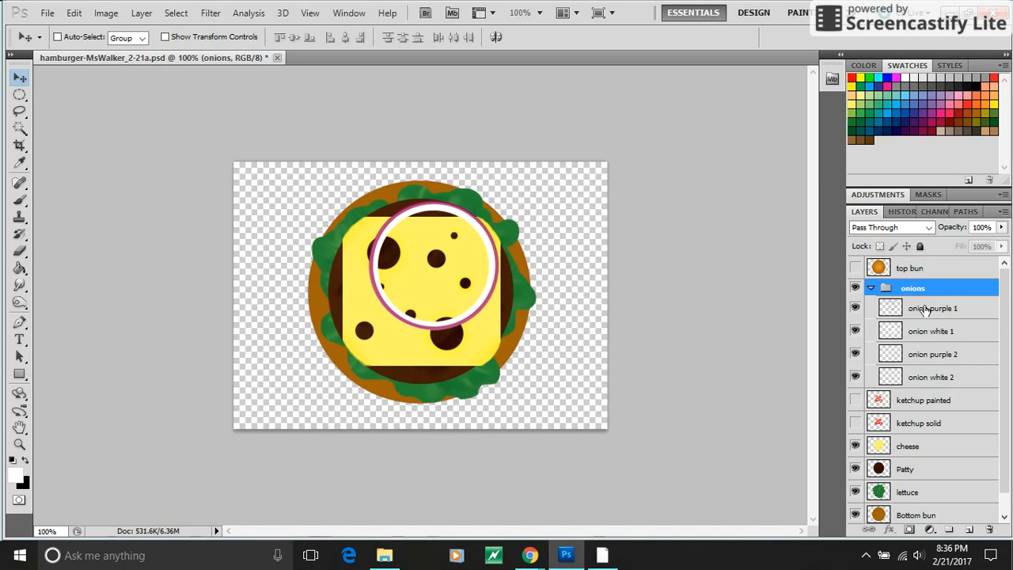
left_click(870, 288)
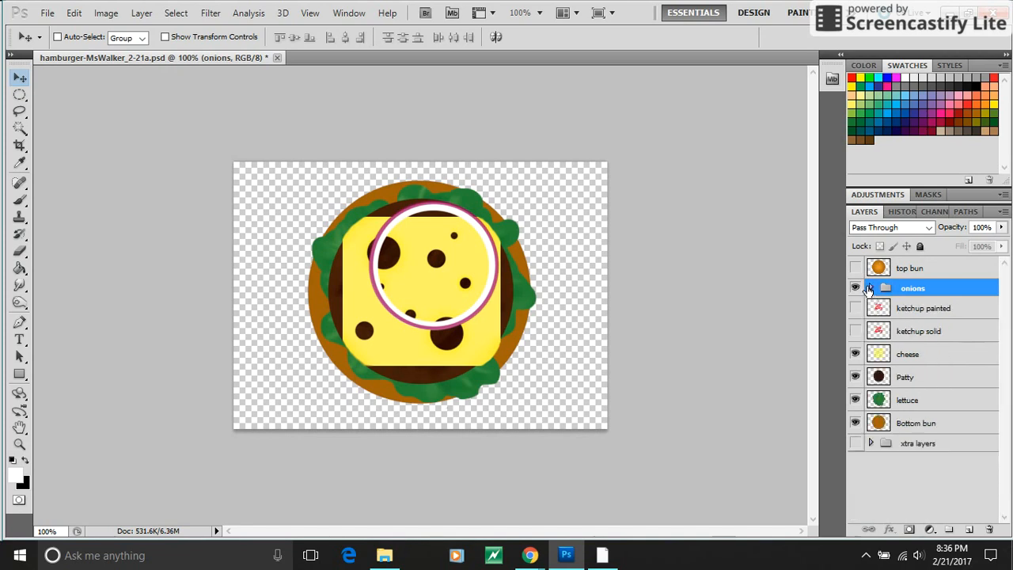
left_click(871, 288)
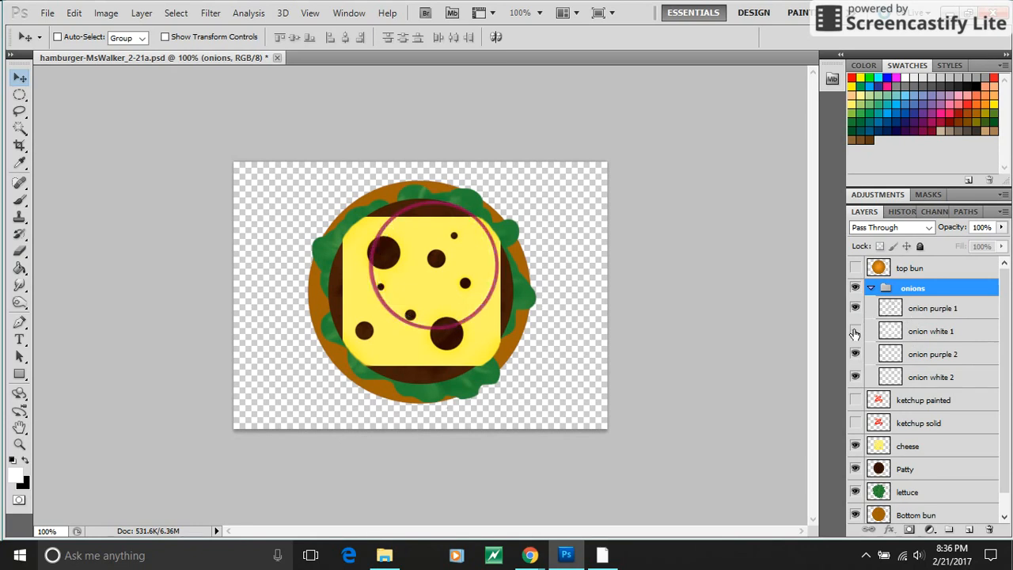
left_click(932, 307)
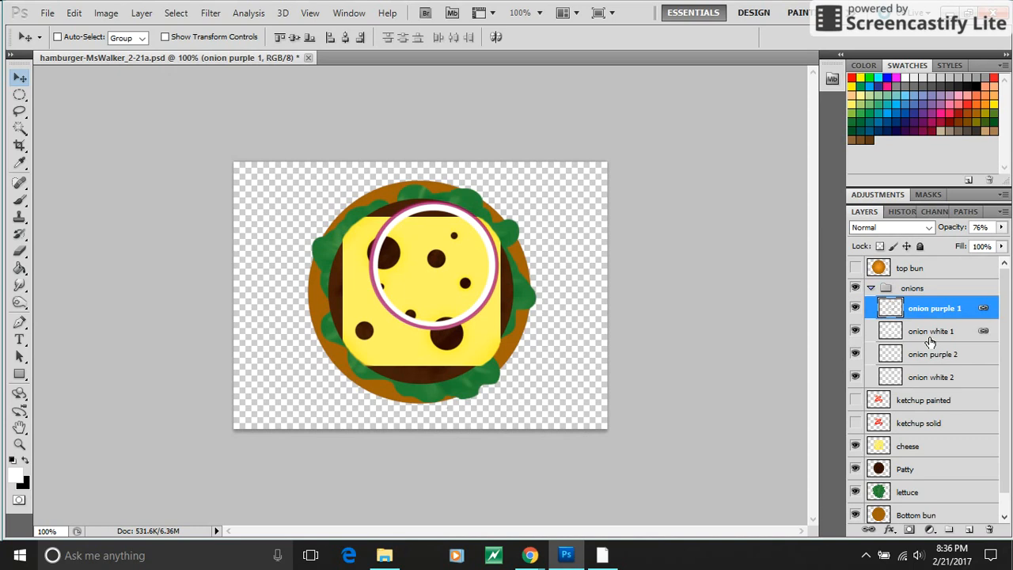
left_click(932, 377)
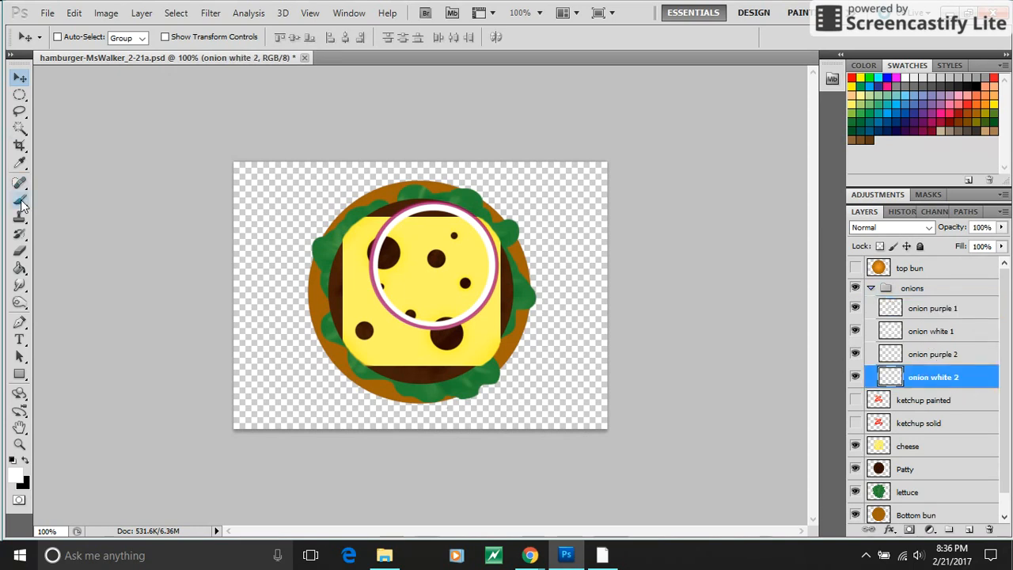
- Brush a large white disc on onion white 2 and a purple disc on onion purple 2
left_click(19, 200)
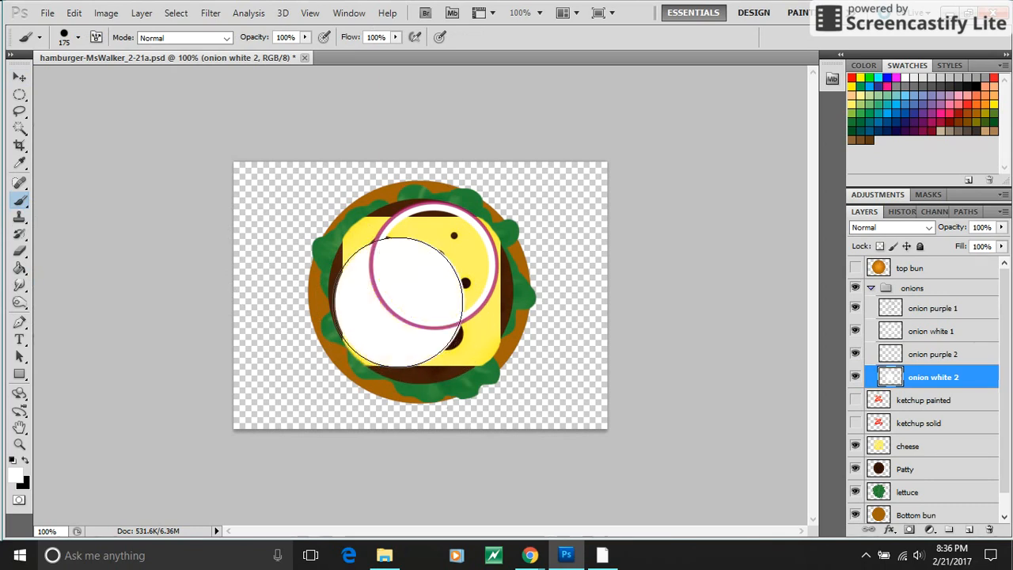
left_click(933, 354)
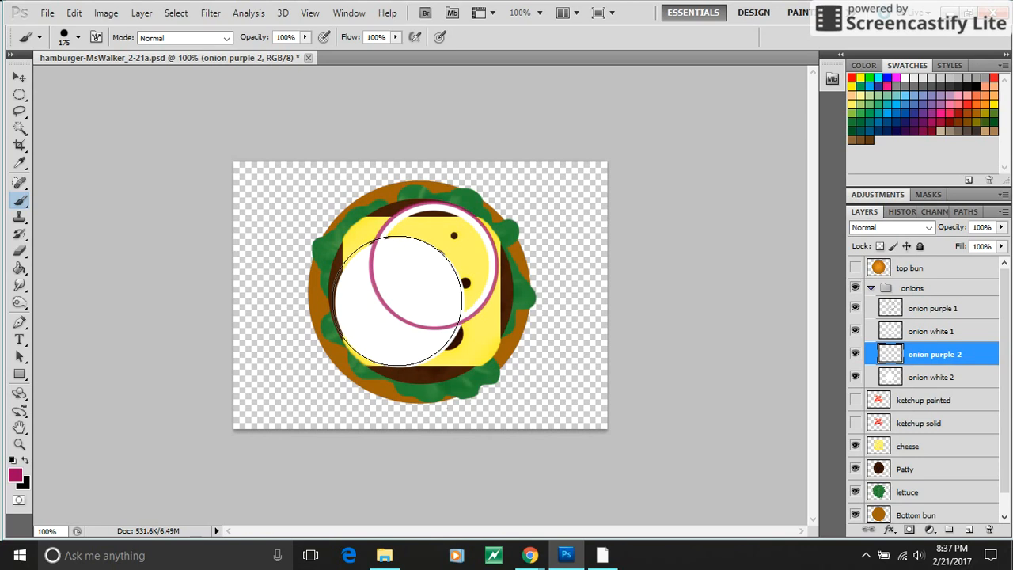
left_click(403, 298)
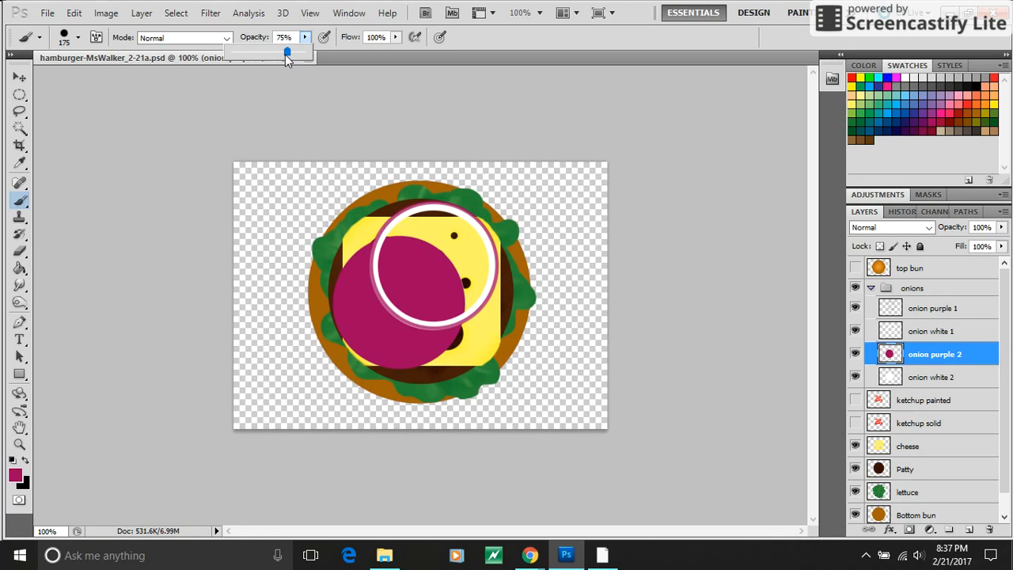
- Lower the onion purple 2 layer opacity to about 78% so the disc is partly transparent
left_click_drag(286, 51, 266, 51)
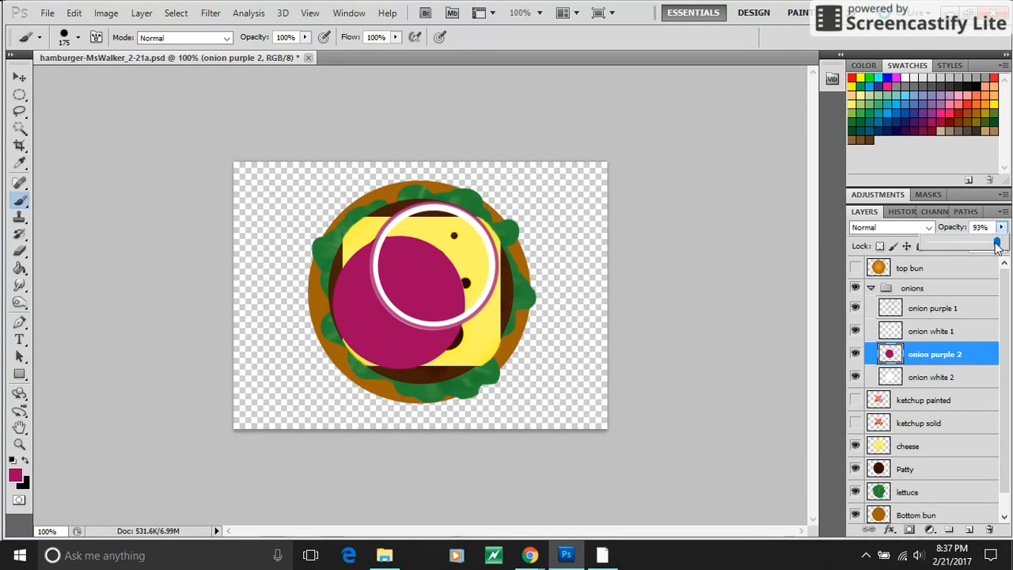
left_click_drag(995, 245, 928, 245)
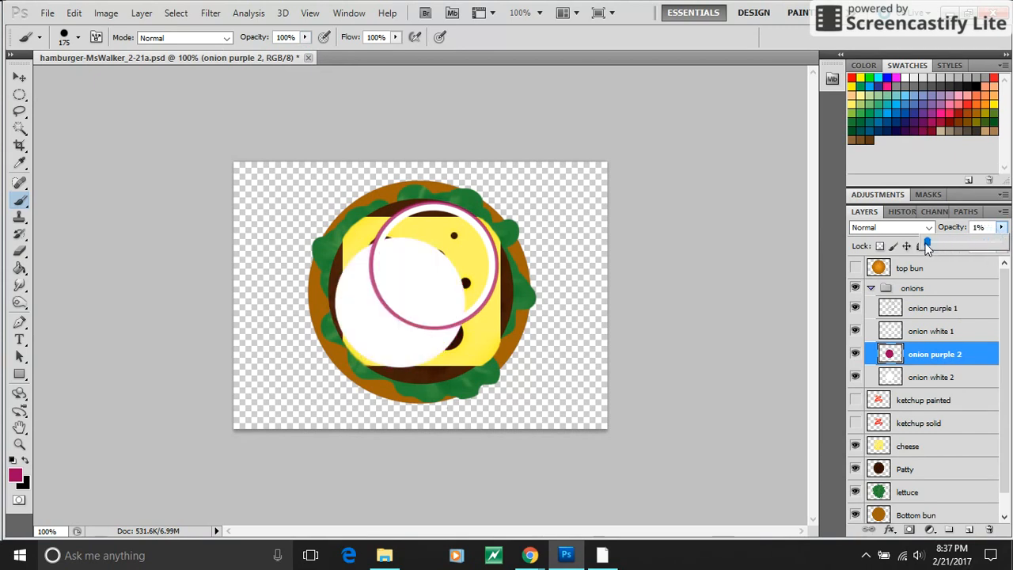
left_click_drag(928, 245, 994, 245)
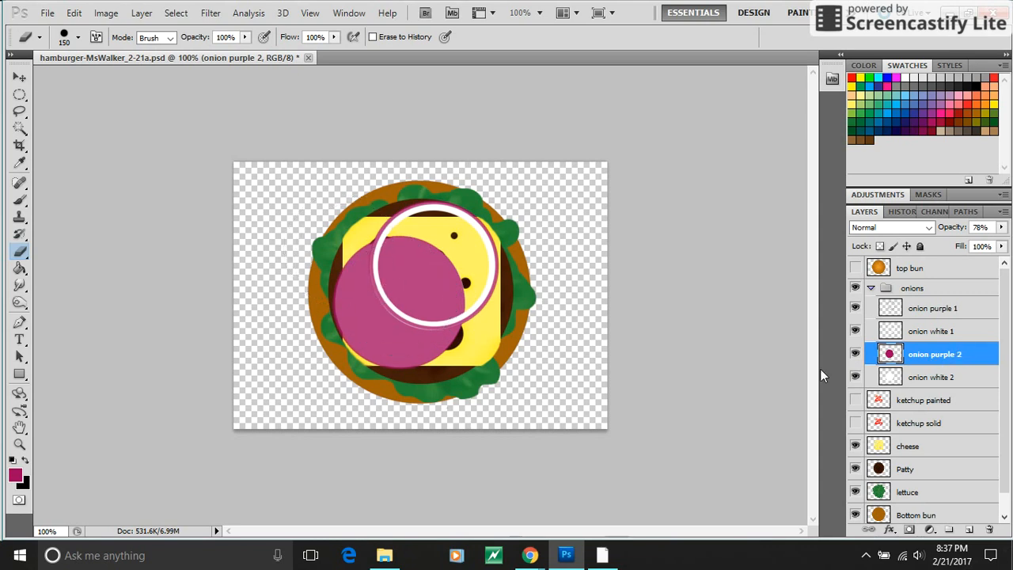
- Erase the centres of the purple and white discs with a 150 px eraser to form a second ring
left_click(19, 200)
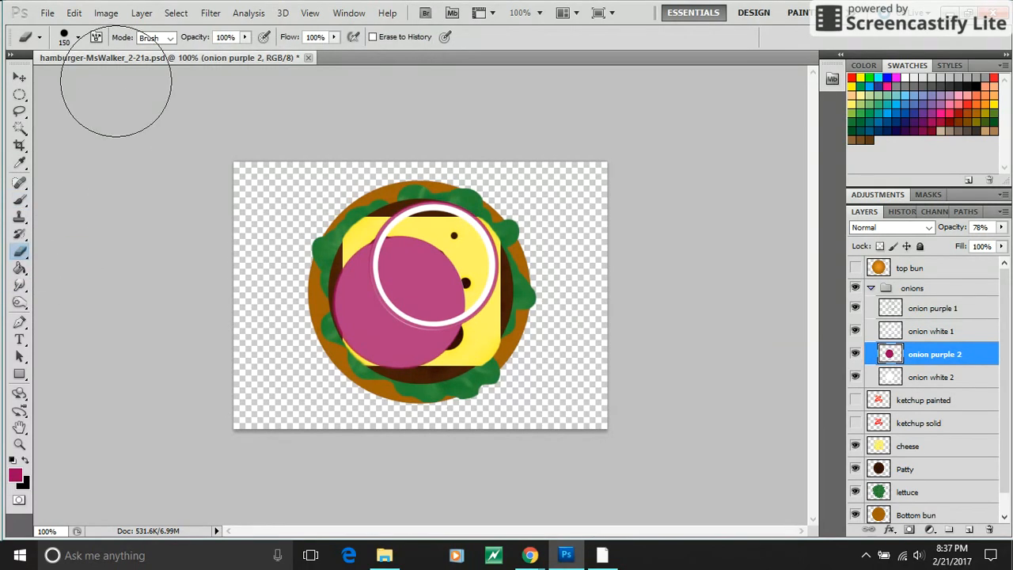
left_click(79, 37)
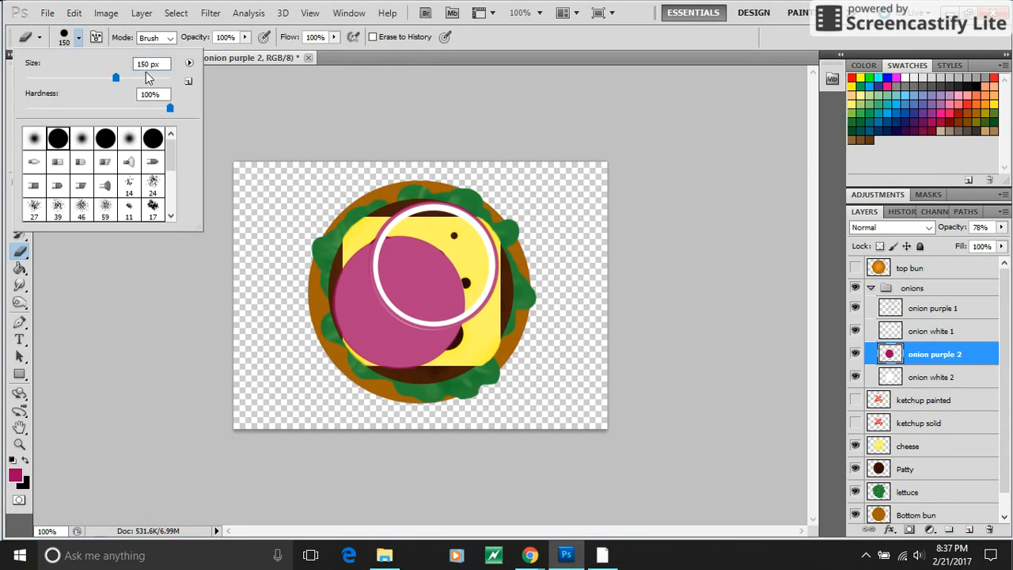
left_click(149, 63)
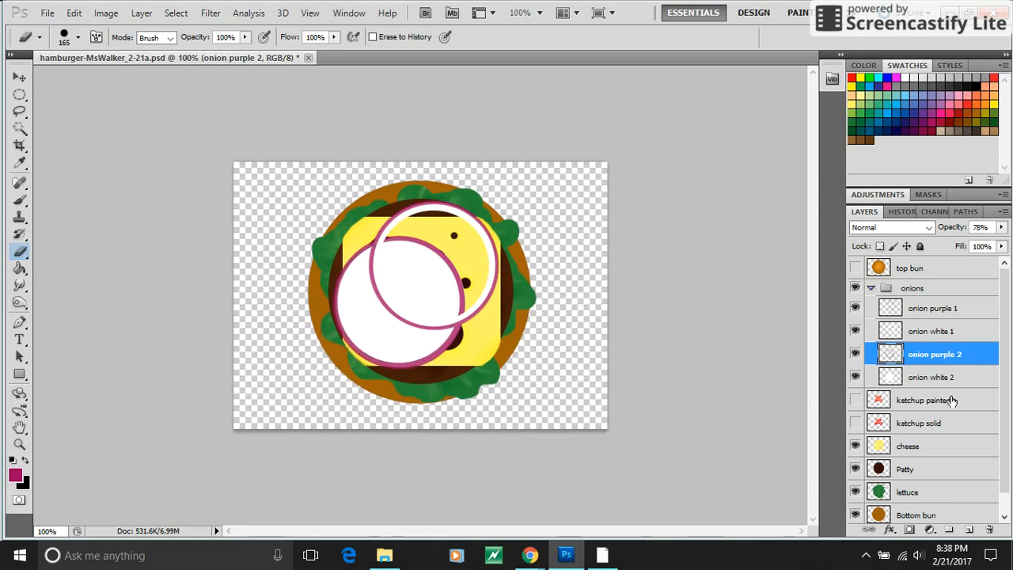
left_click(932, 376)
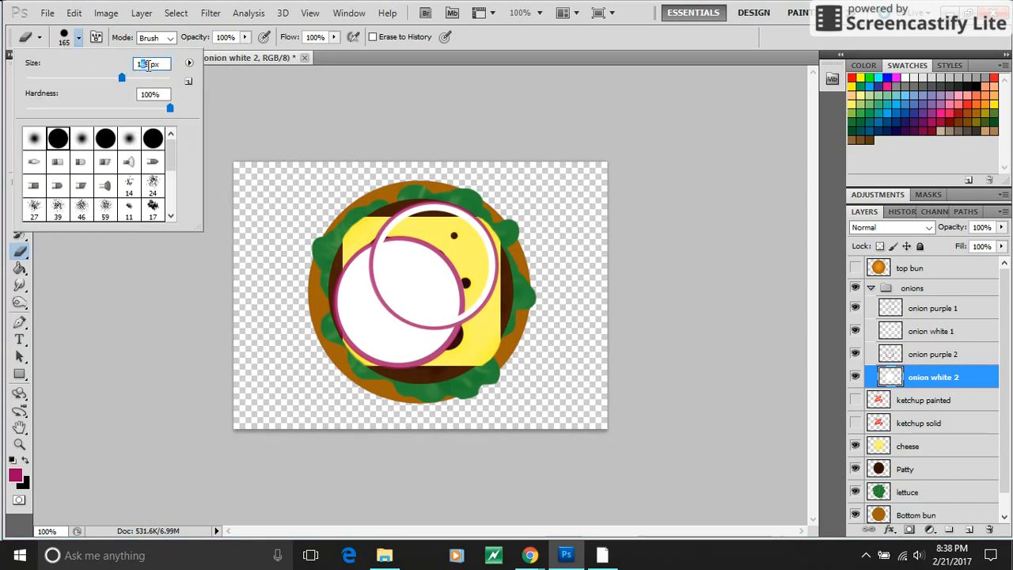
type("150")
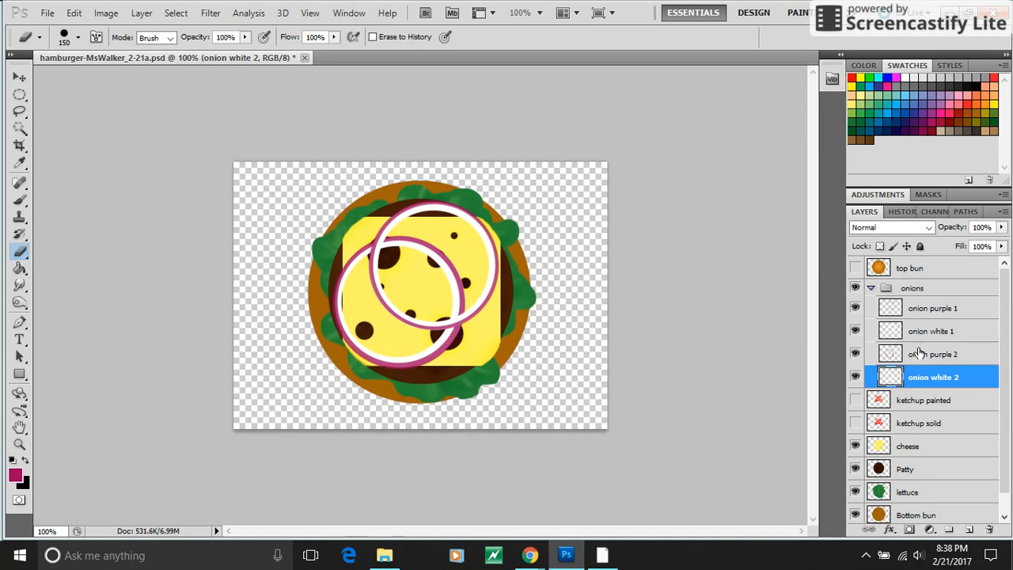
- Set the onion purple 2 ring's layer opacity to about 64%
left_click(934, 355)
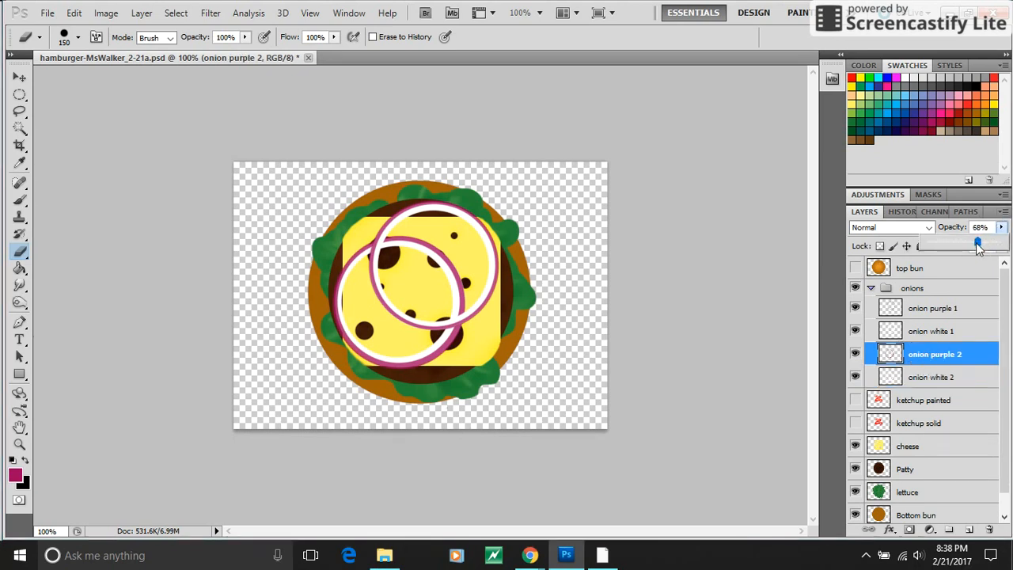
left_click_drag(979, 244, 940, 243)
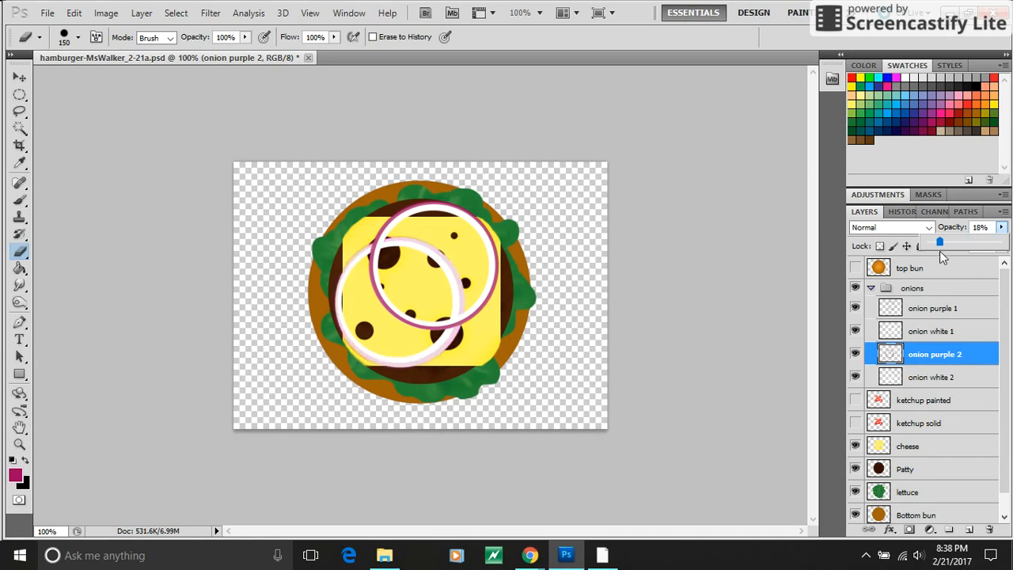
left_click_drag(940, 241, 981, 240)
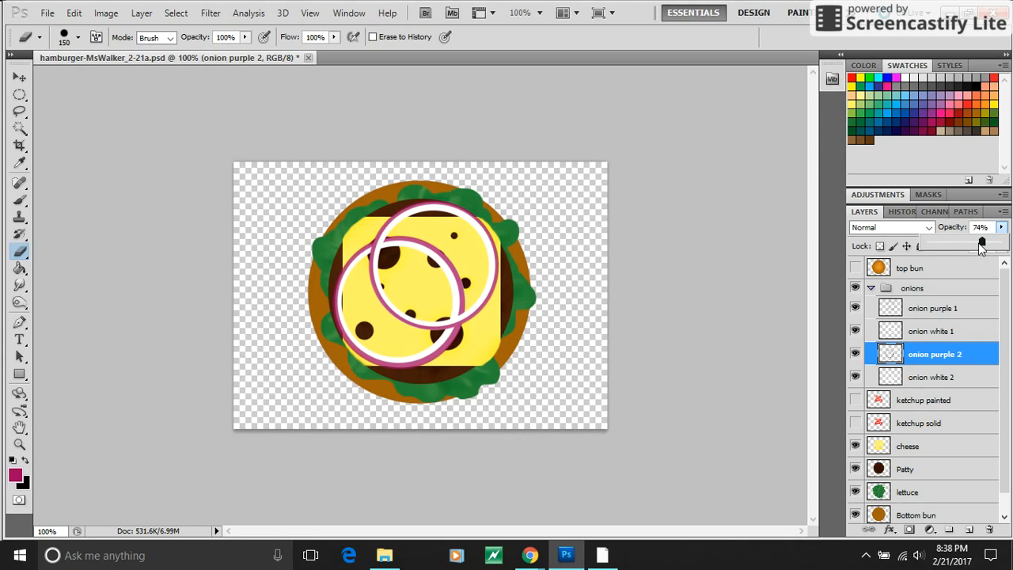
left_click_drag(981, 241, 975, 240)
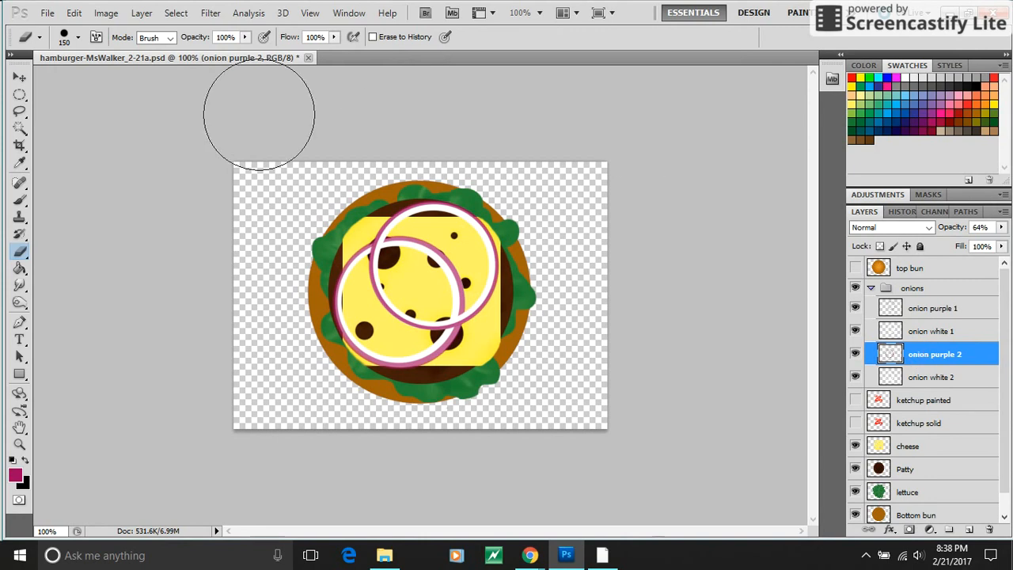
- Merge the purple ring into the white layer below, leaving two onion layers in the group
left_click(141, 13)
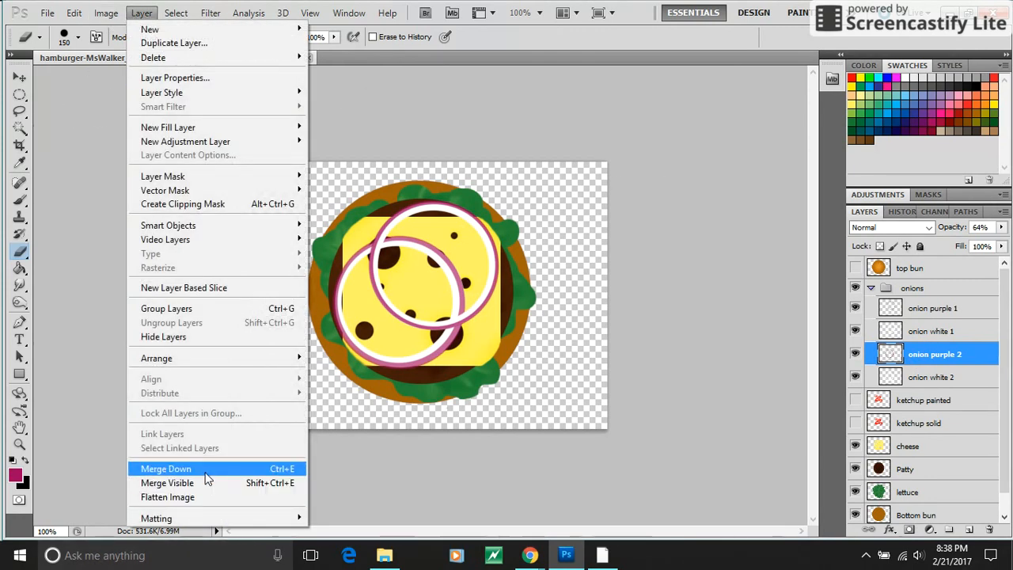
left_click(164, 469)
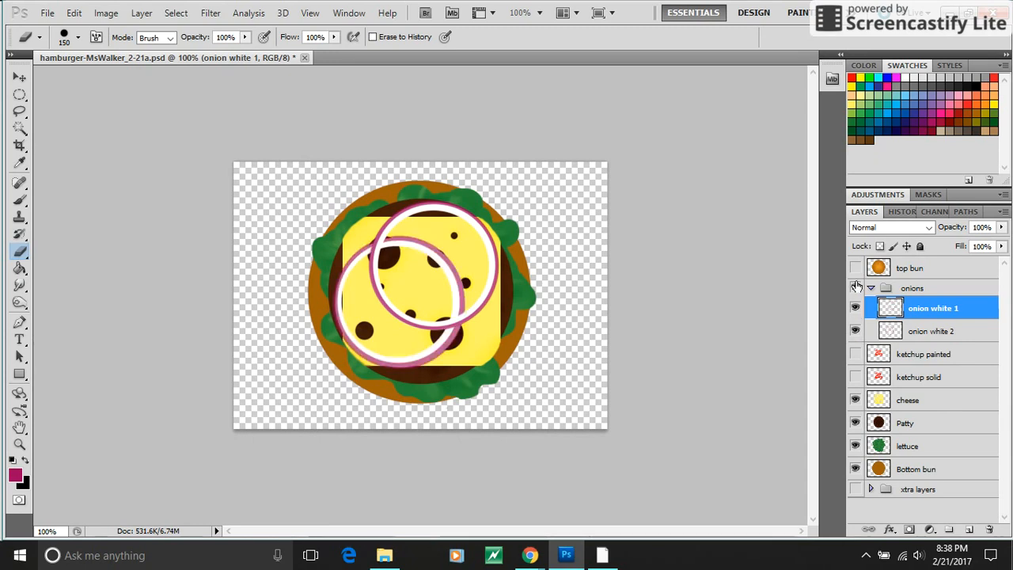
left_click(855, 288)
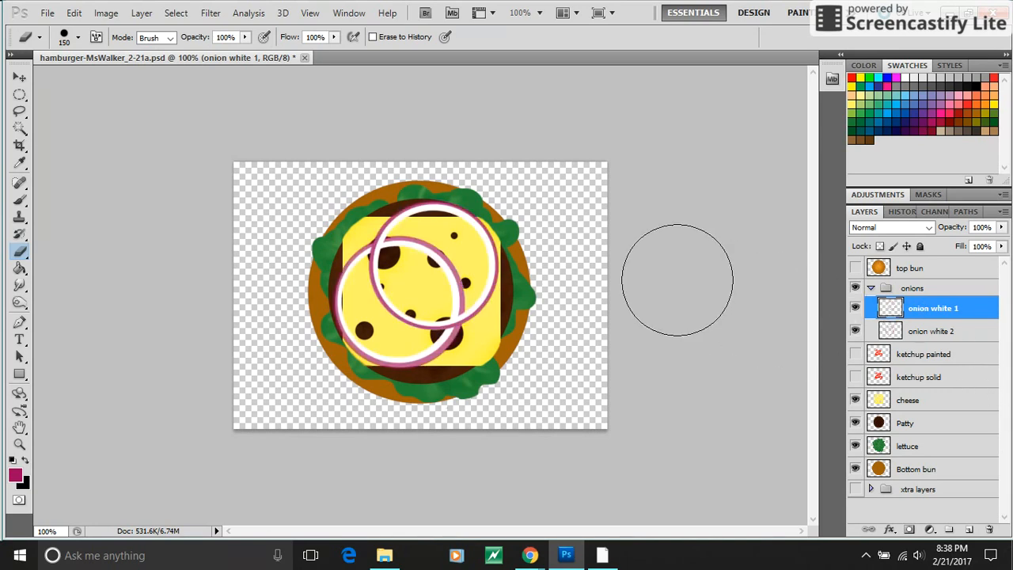
mouse_move(141, 13)
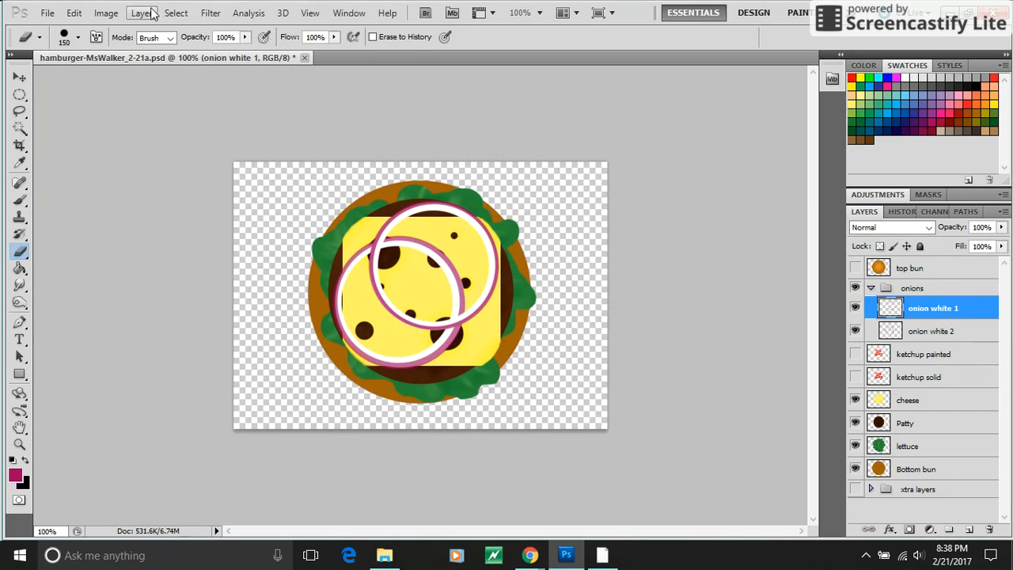
- Add a Drop Shadow layer style to the first onion ring, adjusting its angle, and apply it
left_click(141, 13)
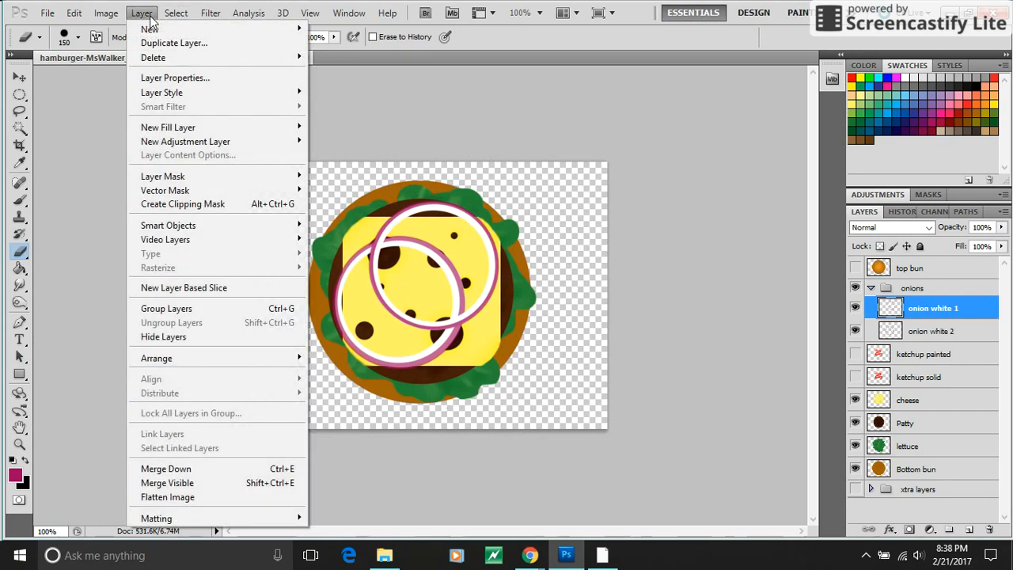
mouse_move(161, 92)
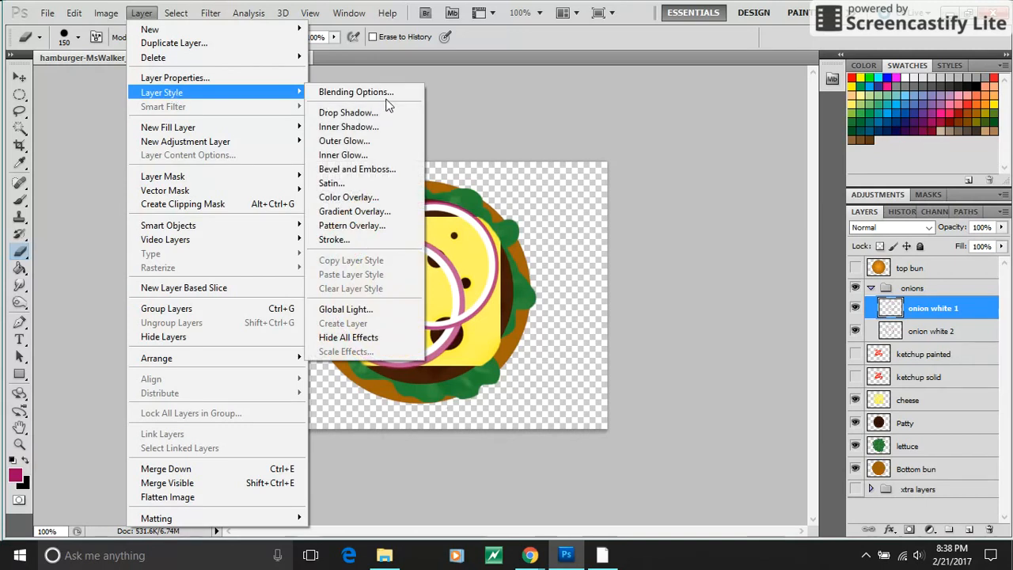
mouse_move(351, 225)
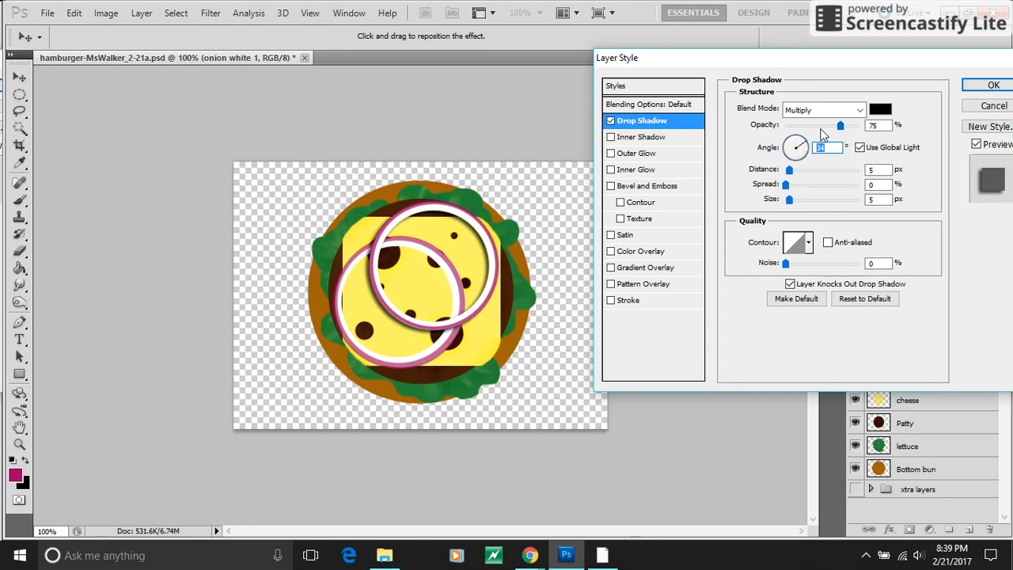
mouse_move(794, 235)
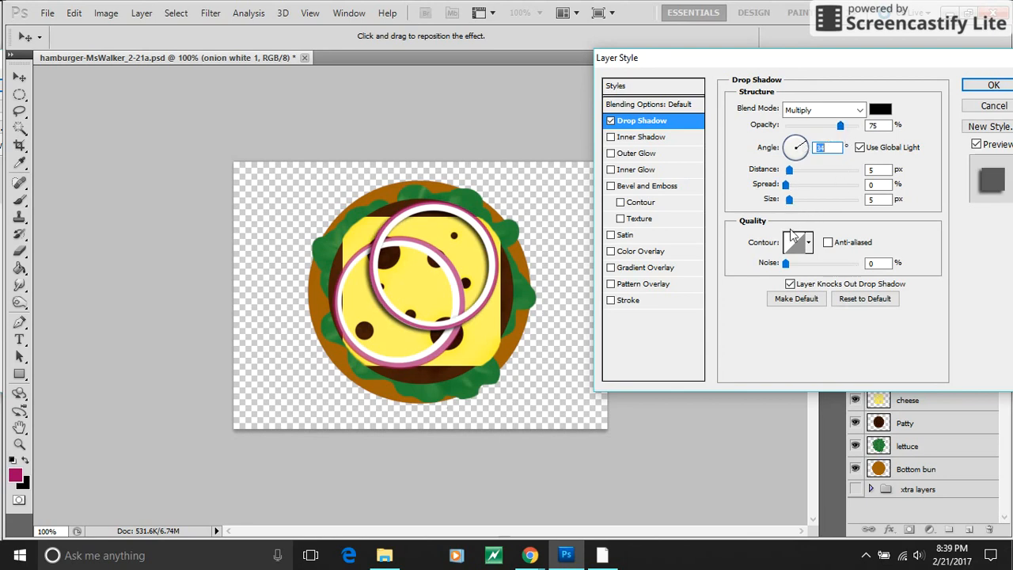
left_click(808, 243)
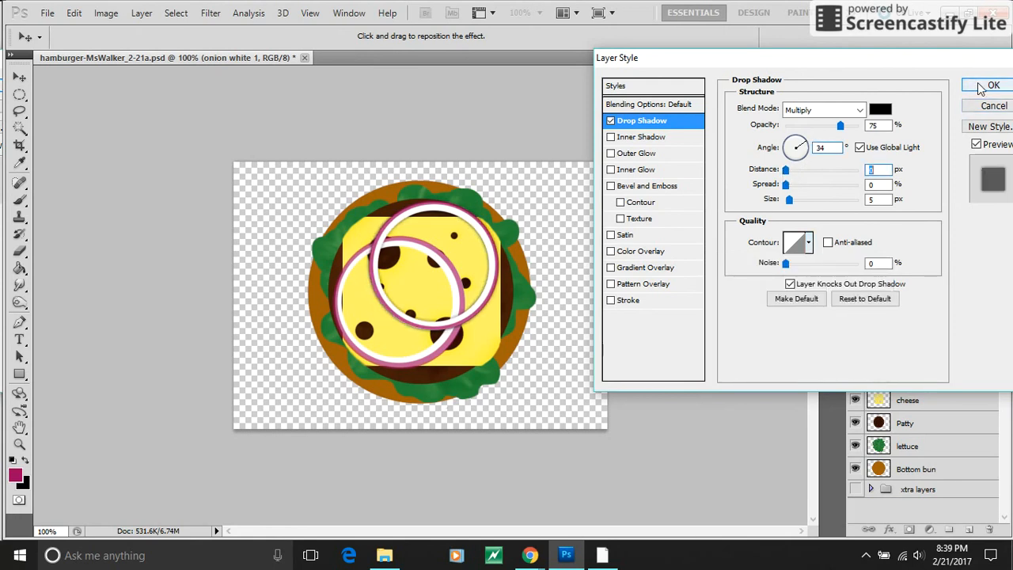
left_click(994, 85)
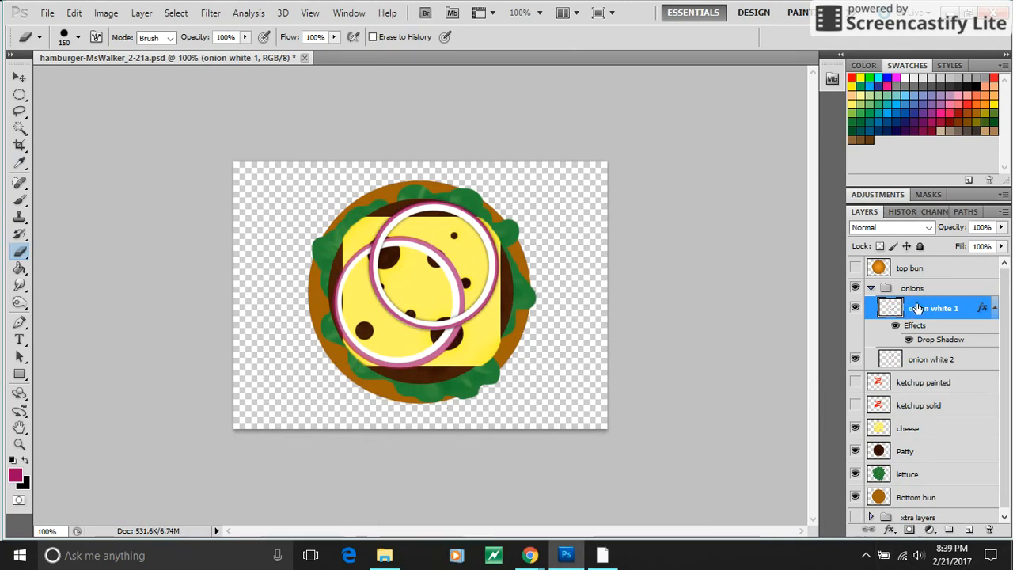
- Copy the drop shadow style from onion white 1 onto onion white 2, then hide the onions group
right_click(937, 307)
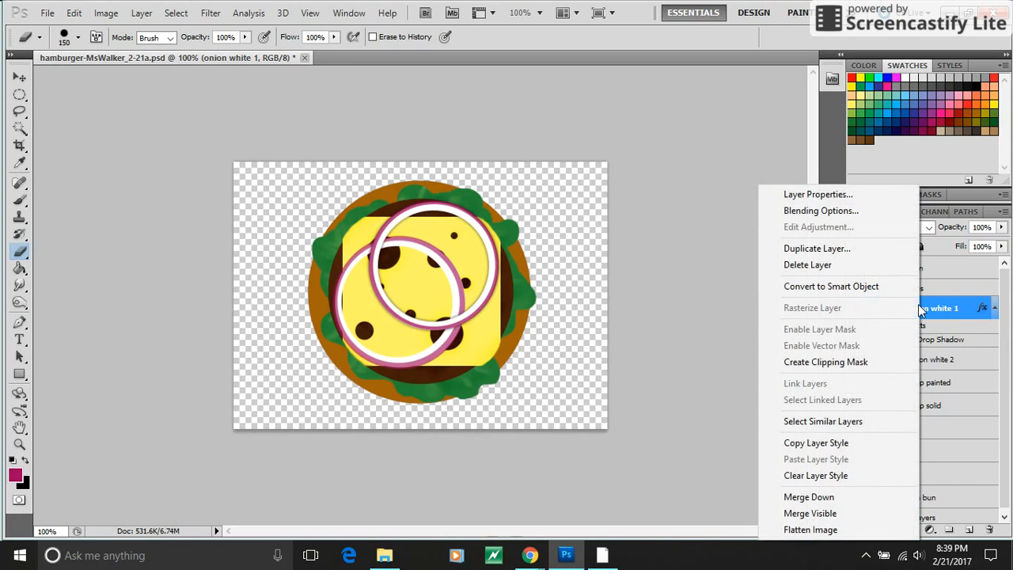
mouse_move(816, 444)
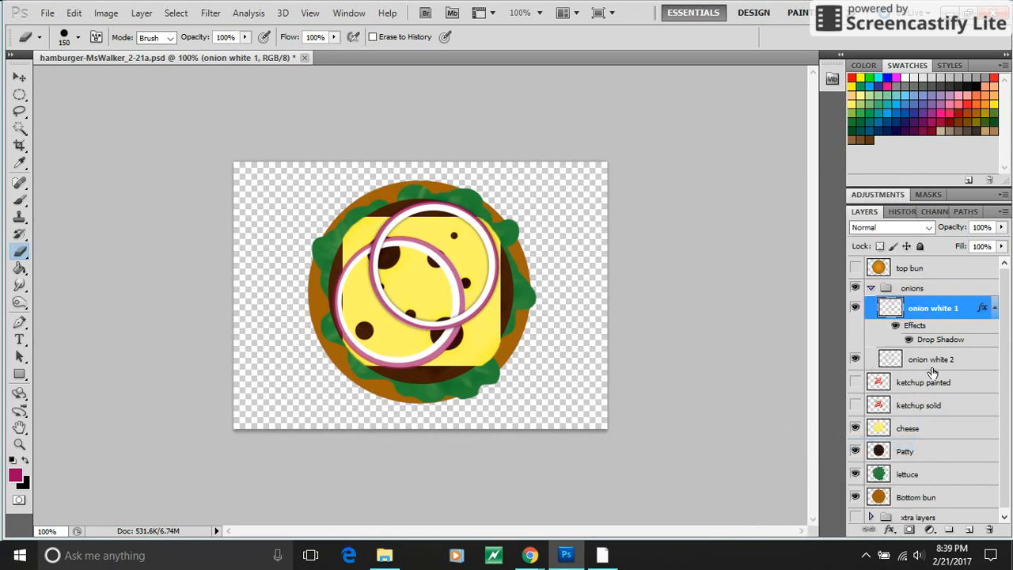
left_click(931, 357)
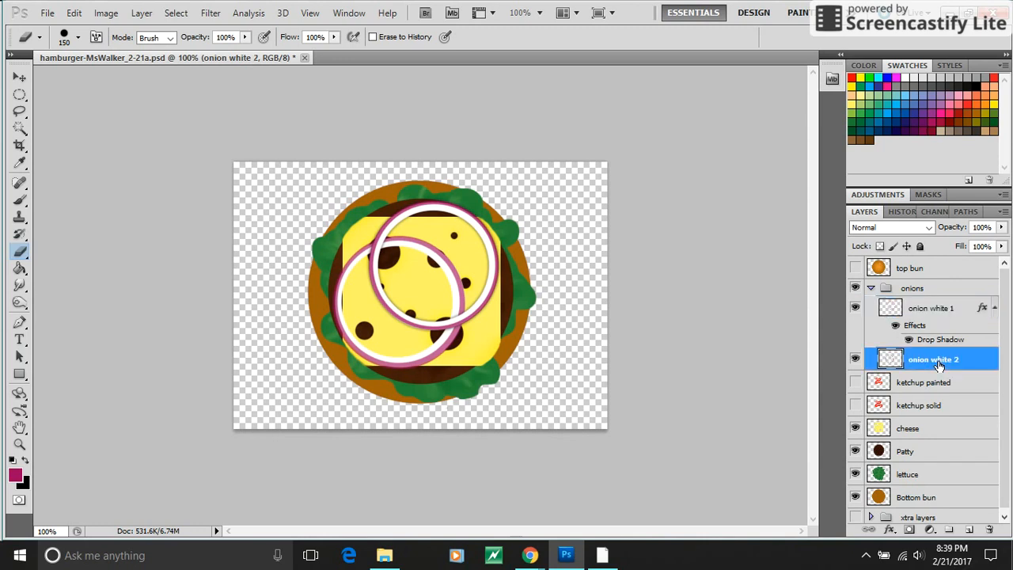
right_click(934, 357)
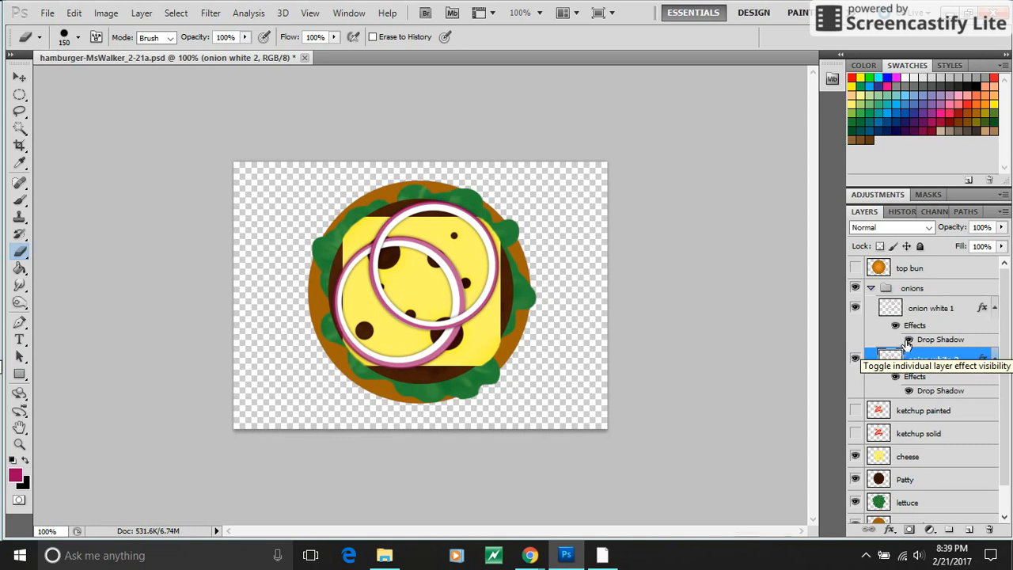
left_click(934, 358)
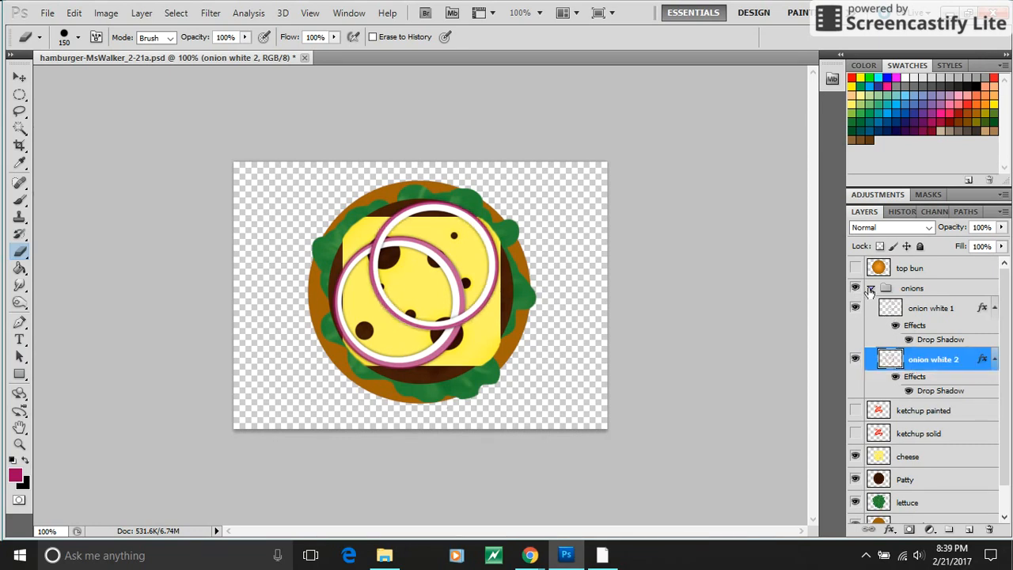
left_click(870, 288)
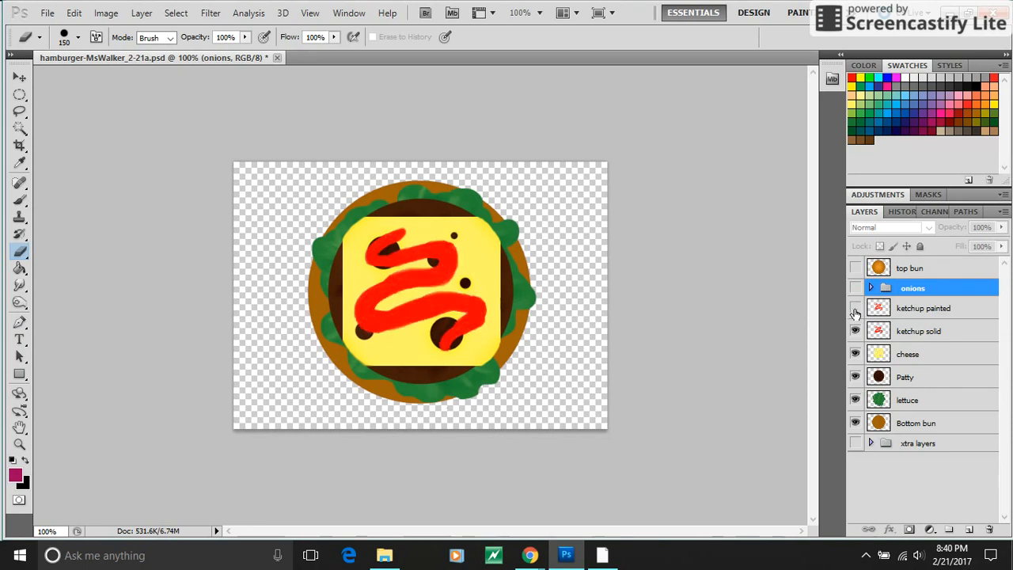
- Add an Inner Bevel and Emboss (size 18, soften 3, gloss contour) to the solid ketchup layer
left_click(141, 12)
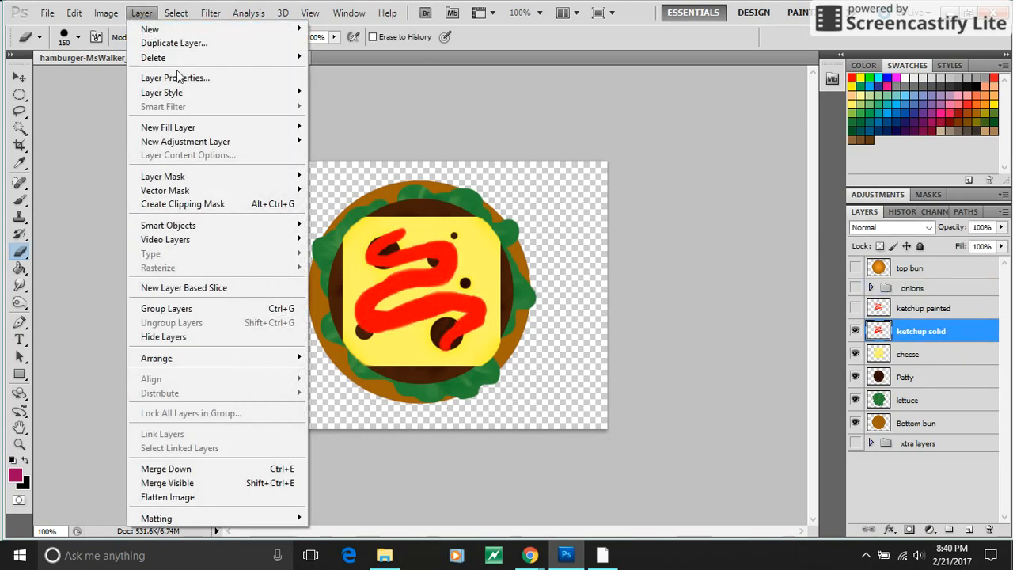
mouse_move(161, 92)
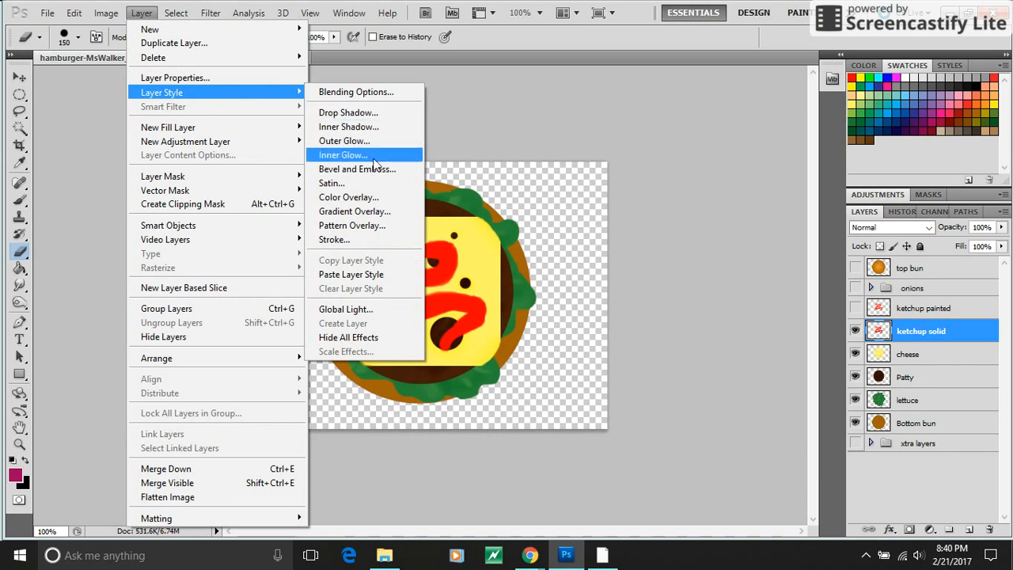
left_click(356, 168)
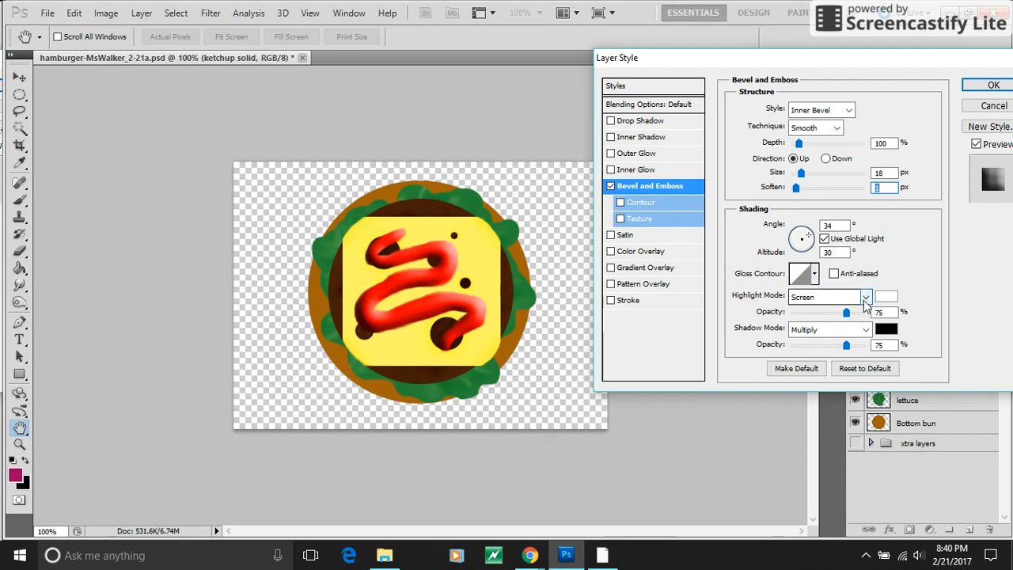
left_click(814, 272)
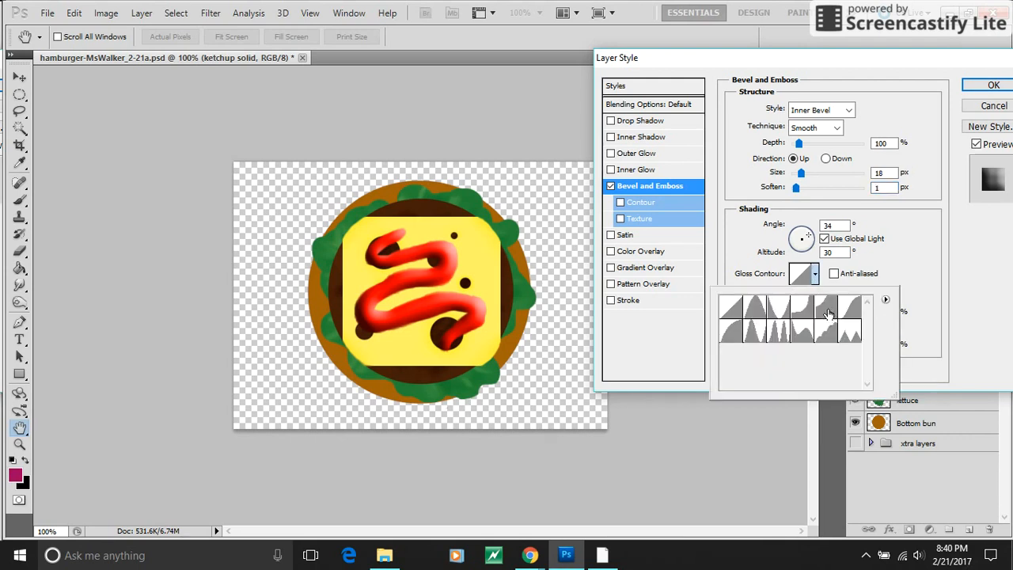
left_click(801, 309)
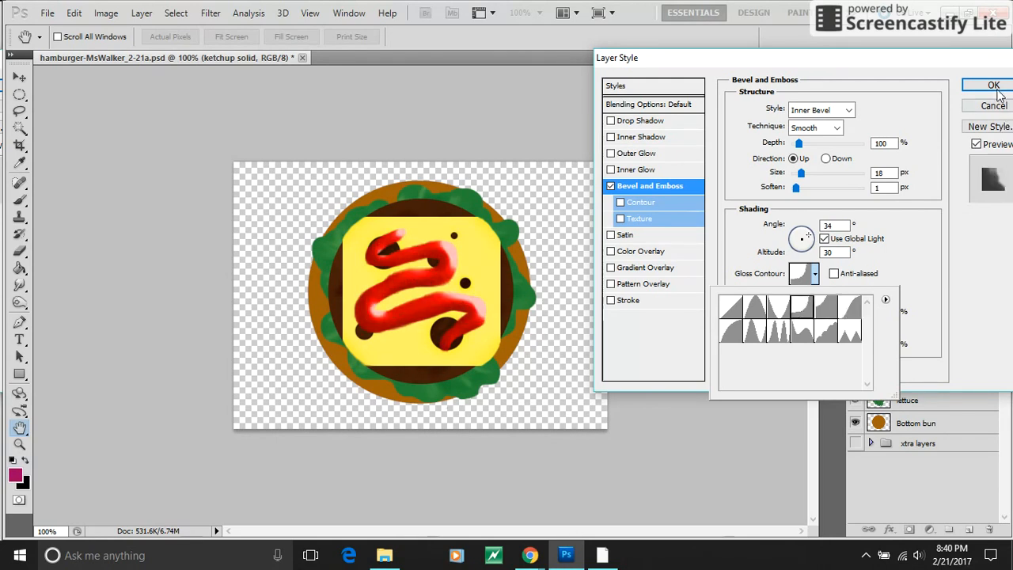
left_click(994, 86)
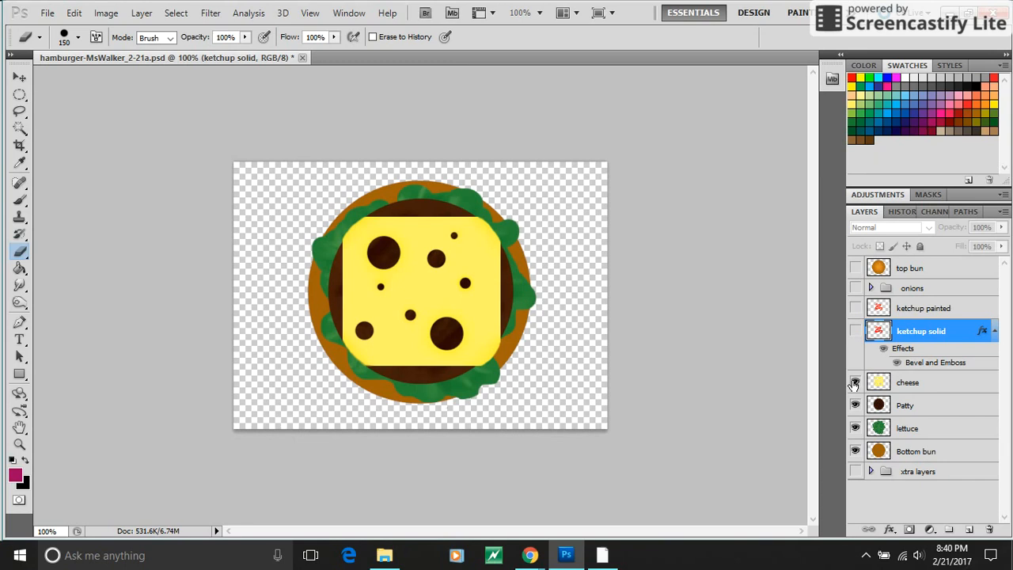
- Paste the drop shadow onto the cheese, hide cheese and patty, and make the lettuce layer active
right_click(909, 381)
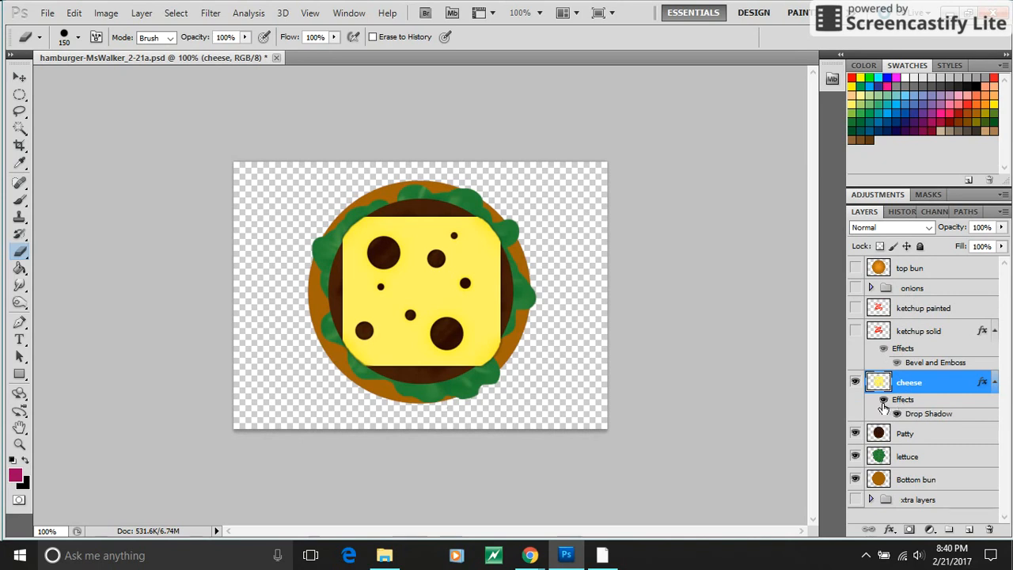
left_click(926, 434)
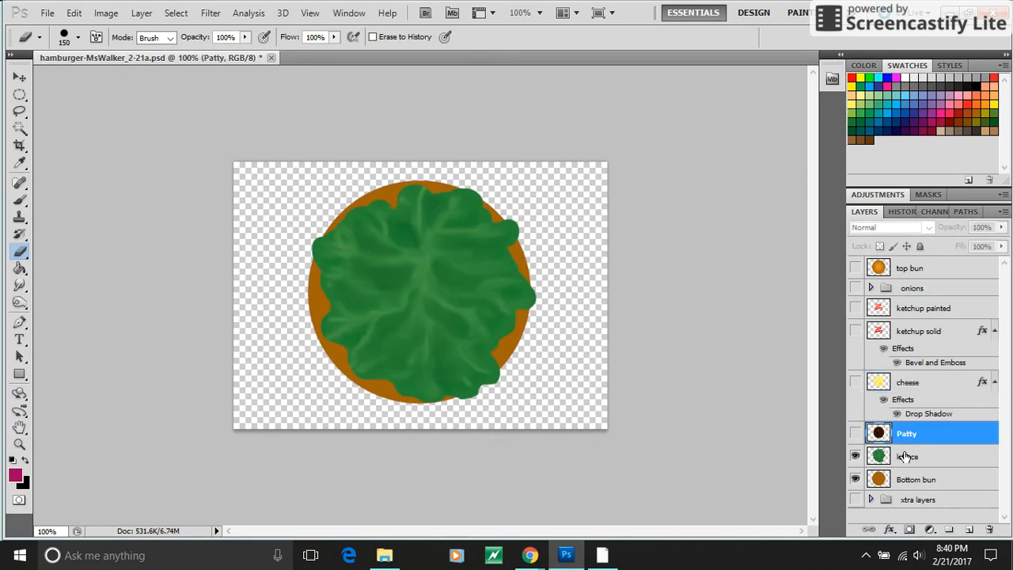
left_click(908, 456)
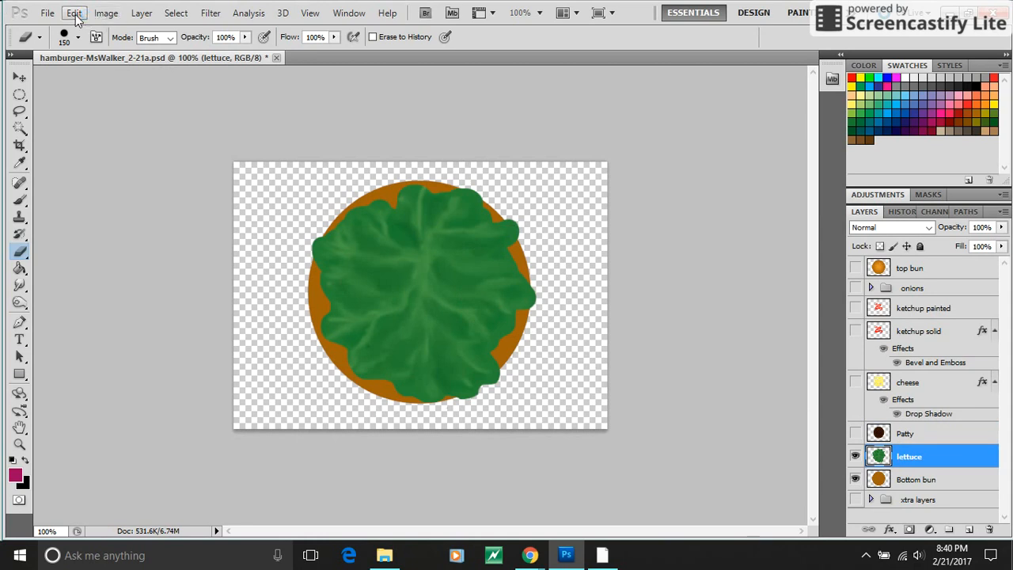
left_click(105, 12)
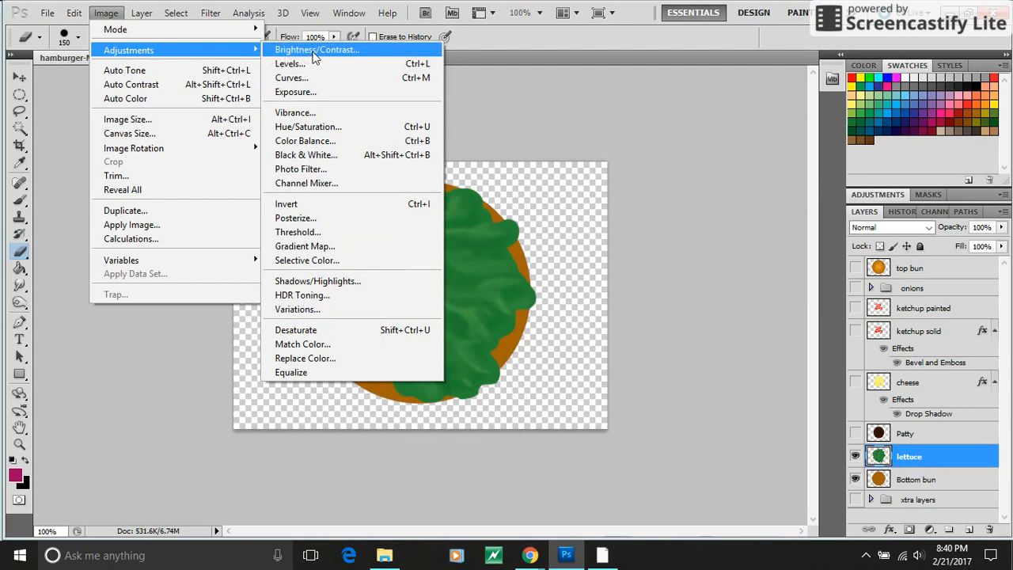
mouse_move(290, 63)
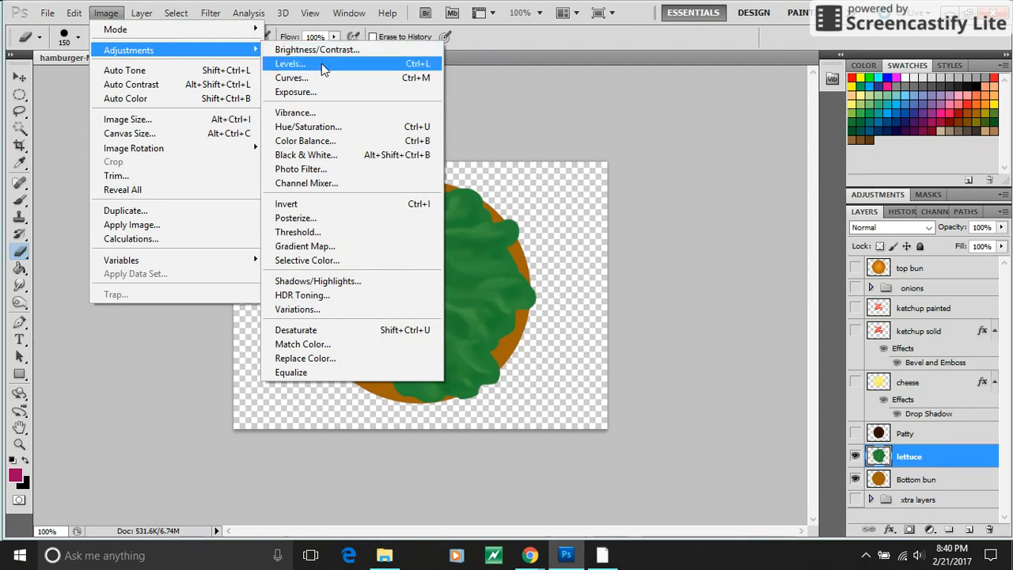
mouse_move(320, 91)
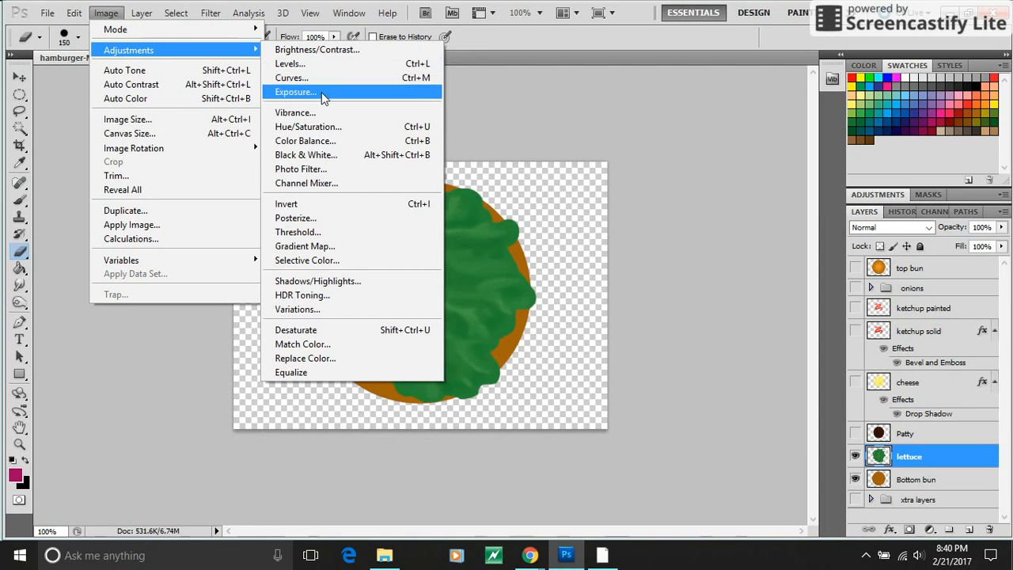
mouse_move(326, 127)
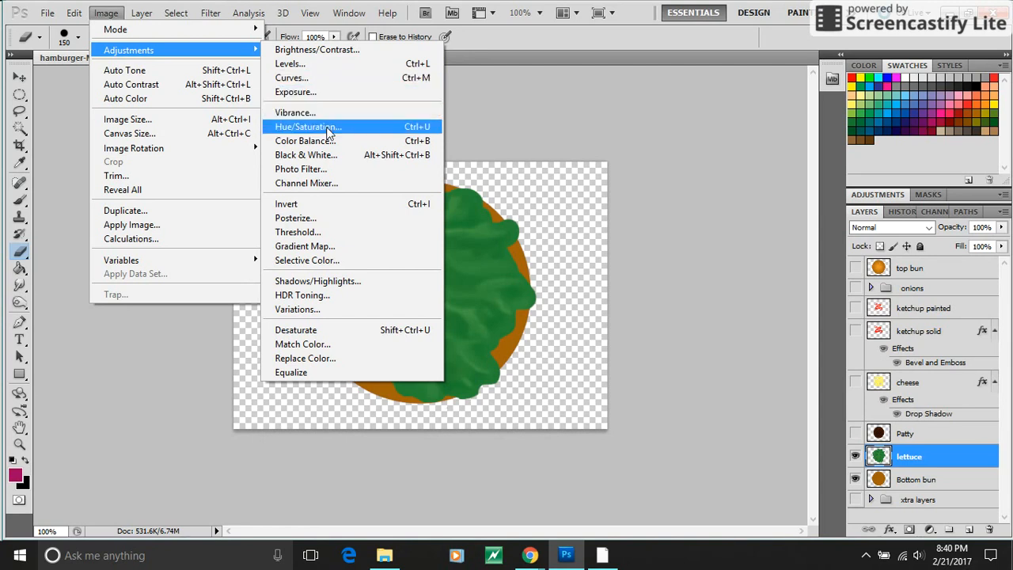
left_click(307, 126)
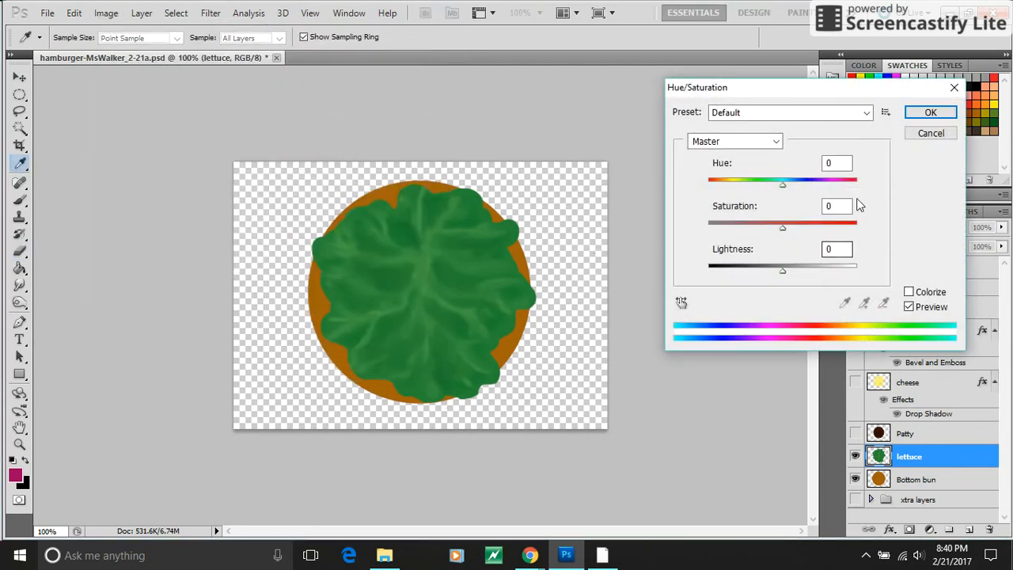
left_click_drag(782, 183, 831, 184)
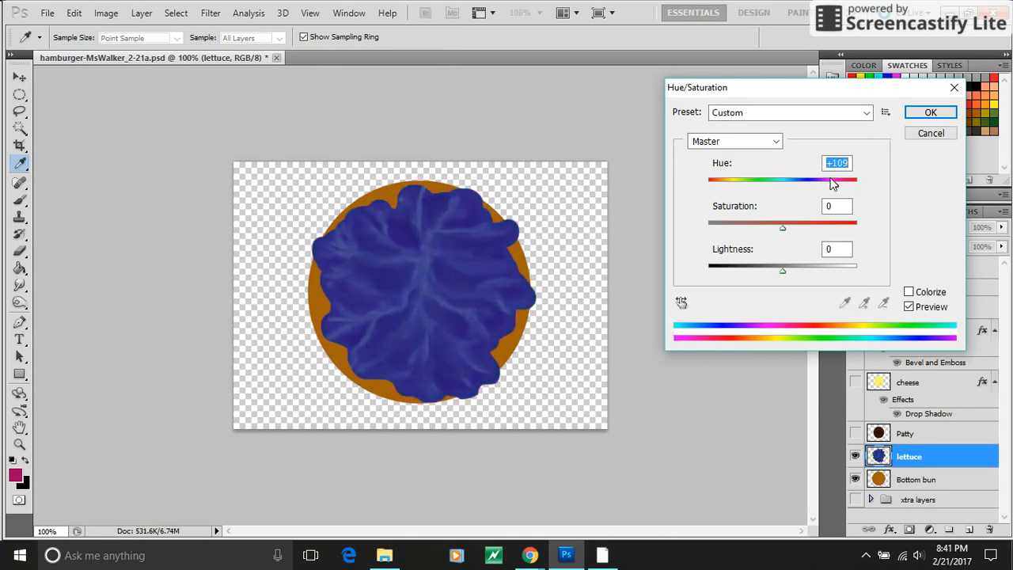
left_click_drag(842, 180, 832, 190)
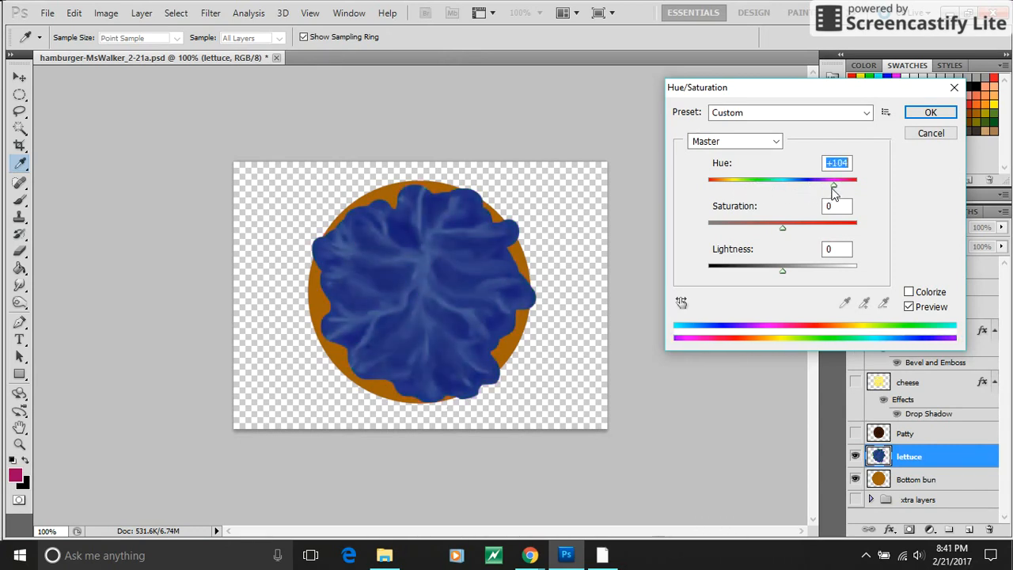
left_click_drag(833, 183, 768, 184)
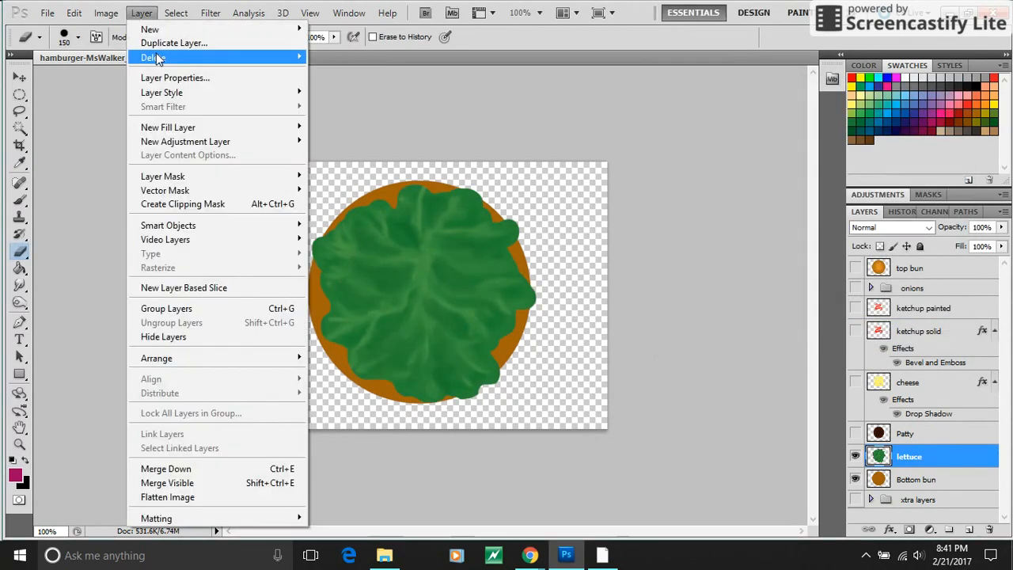
left_click(105, 13)
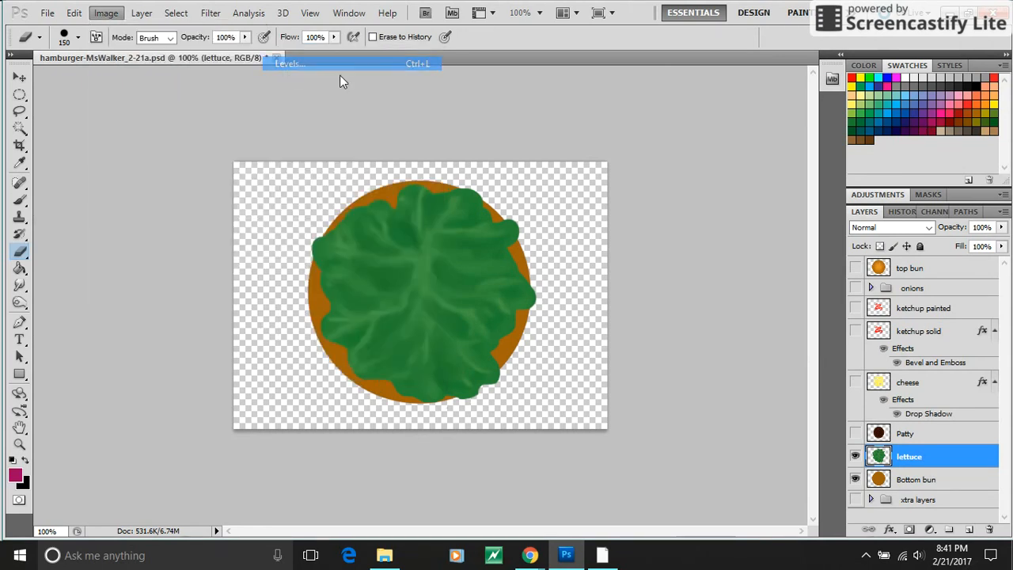
left_click(288, 63)
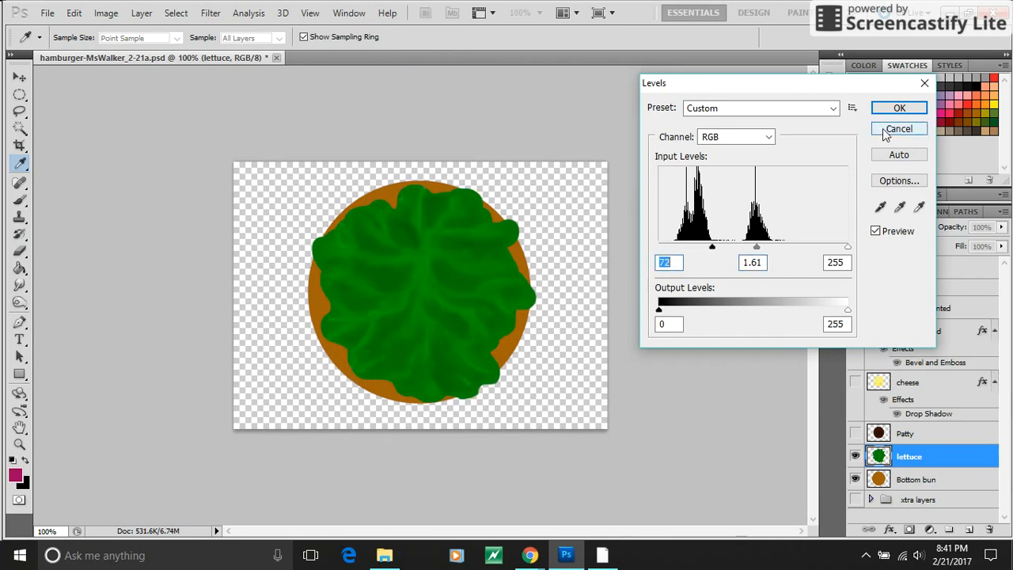
left_click(899, 107)
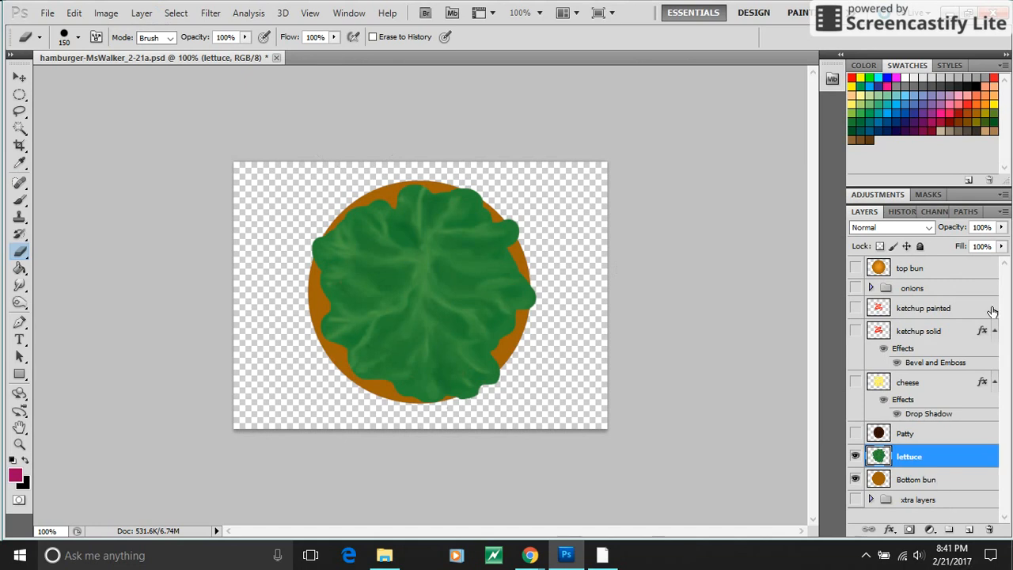
left_click(104, 13)
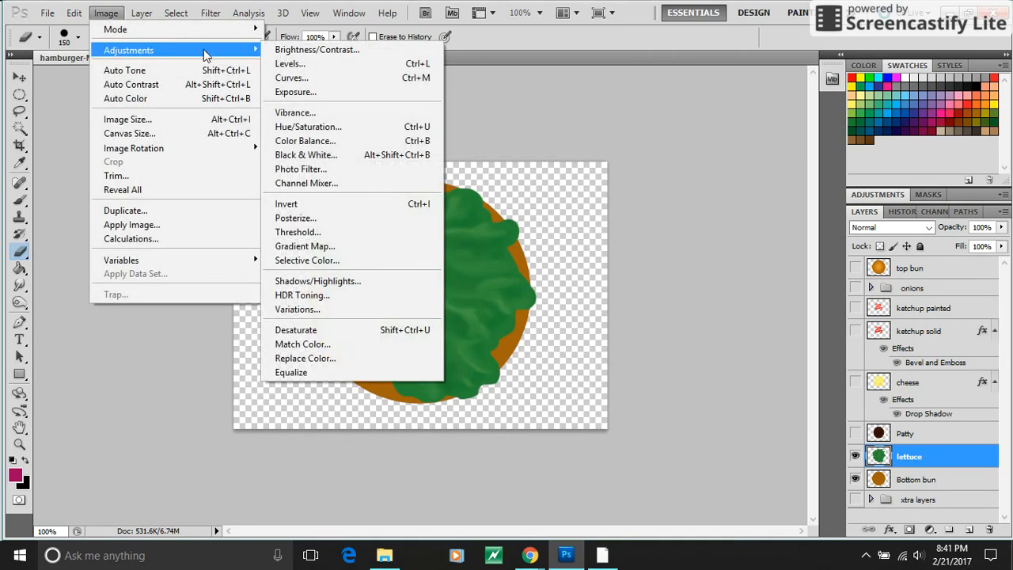
mouse_move(345, 168)
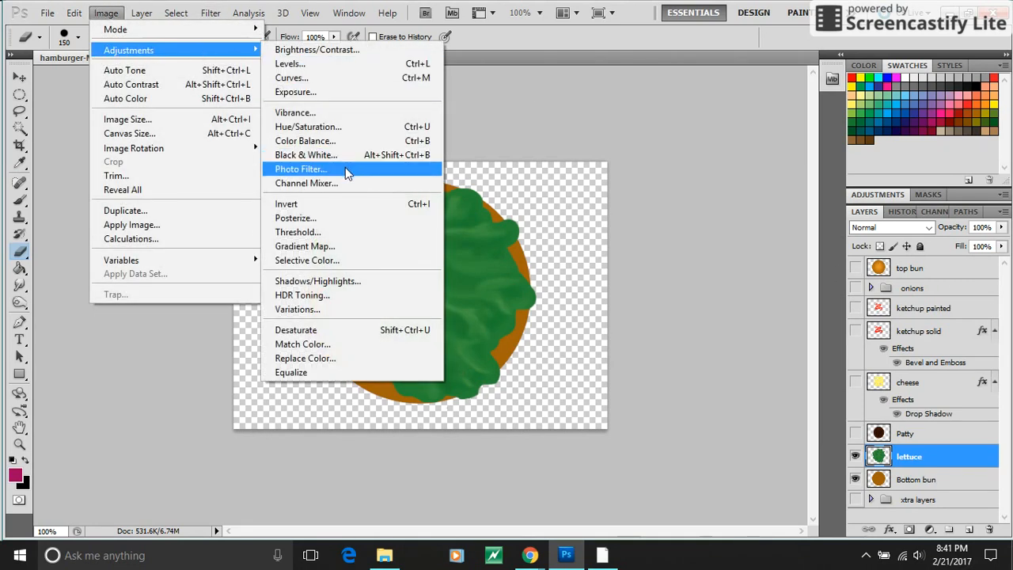
mouse_move(307, 127)
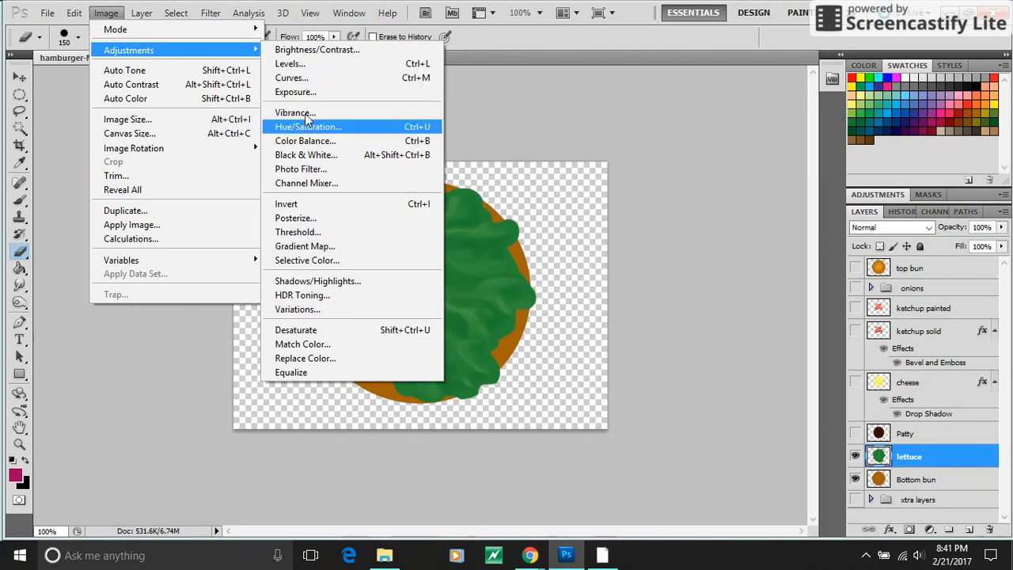
left_click(308, 127)
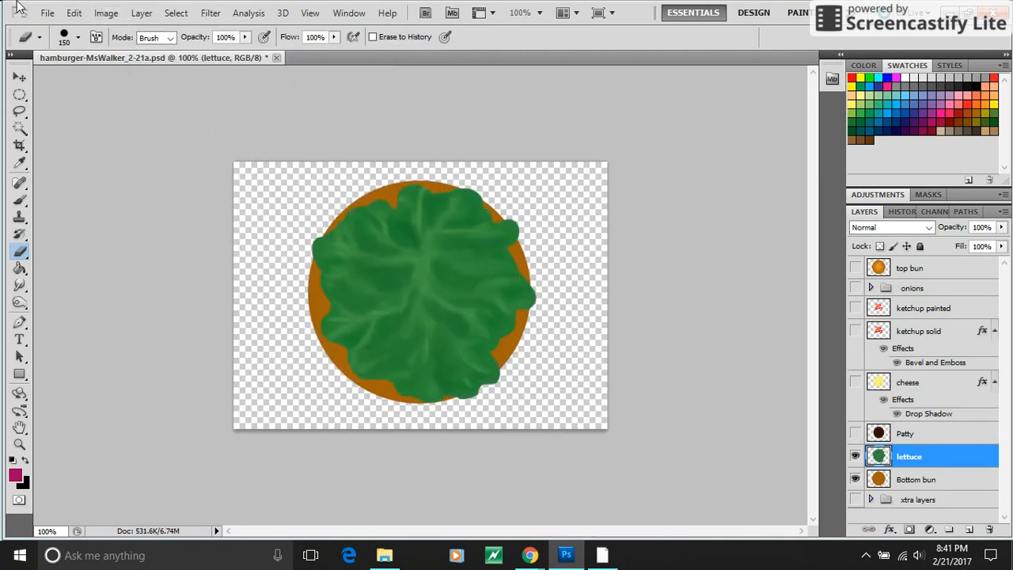
left_click(105, 13)
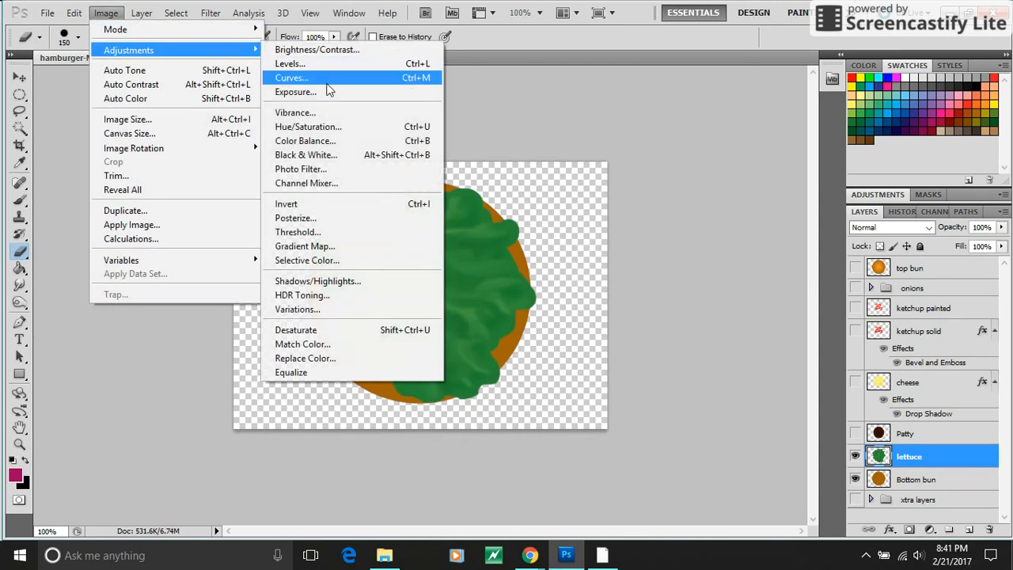
left_click(307, 127)
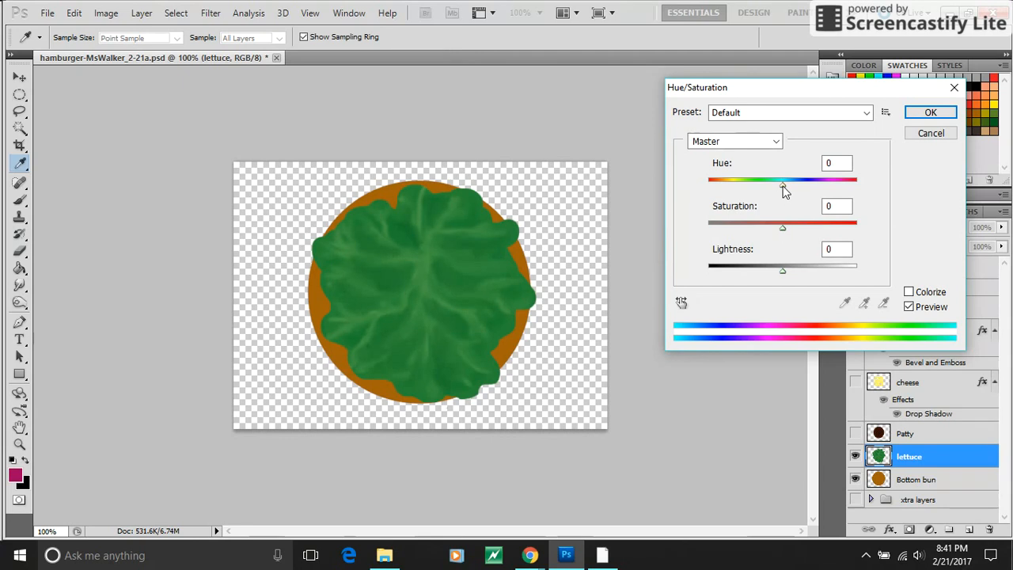
left_click_drag(782, 228, 804, 228)
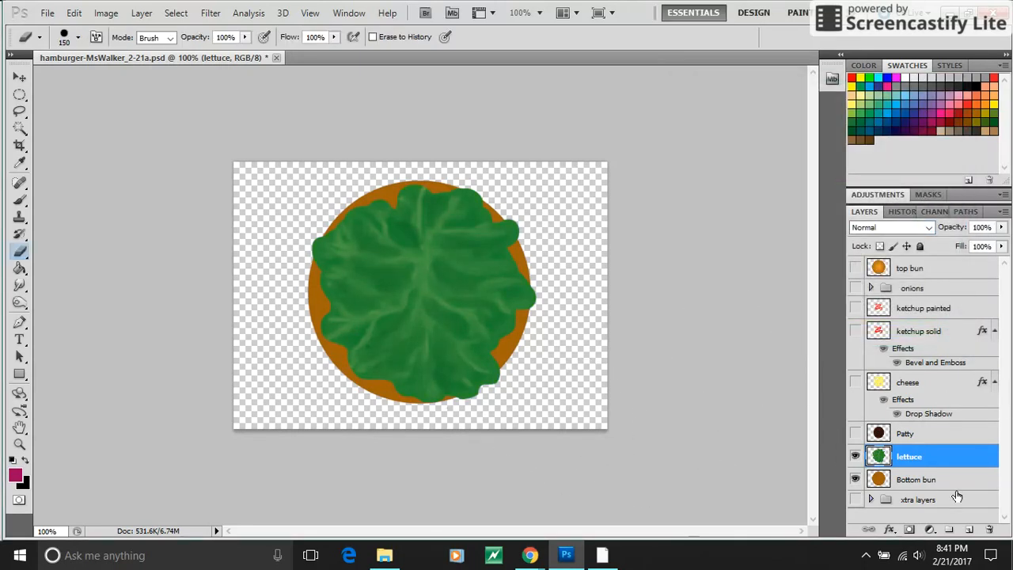
left_click(905, 434)
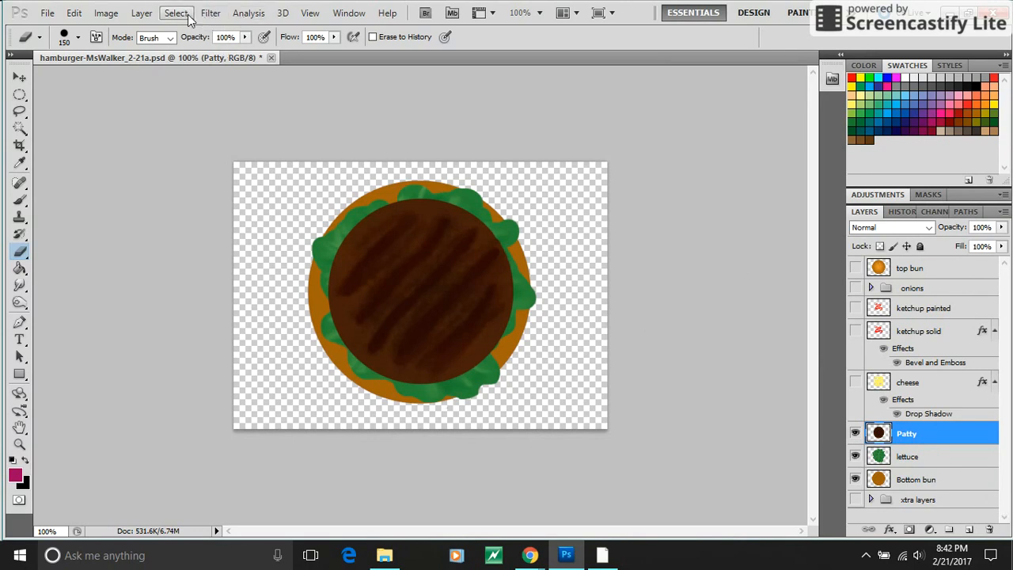
- Try a Bevel and Emboss depth change on the patty's layer style, then discard it
left_click(141, 12)
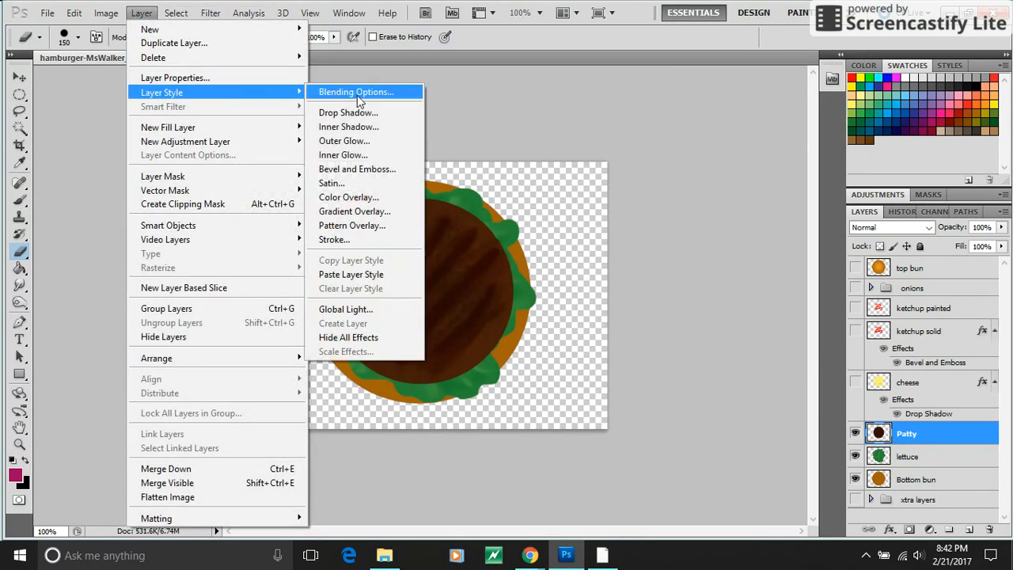
left_click(357, 168)
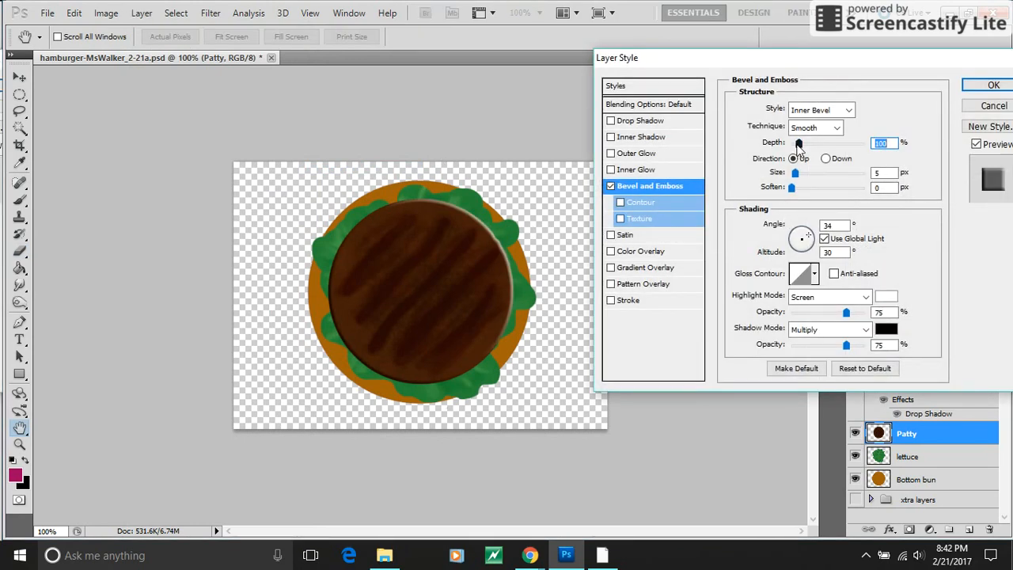
left_click_drag(800, 142, 801, 143)
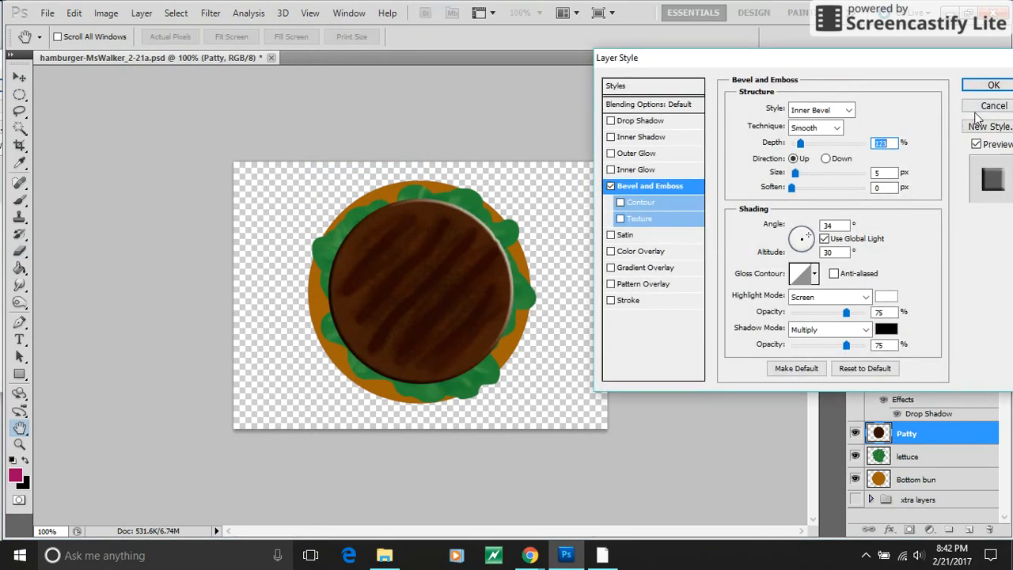
left_click(994, 85)
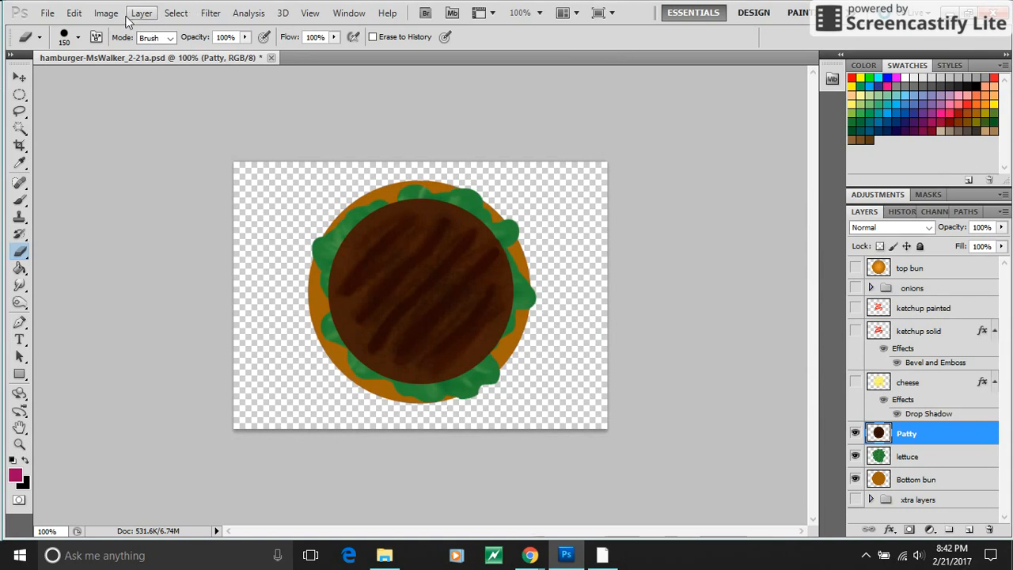
- Browse the Image menu commands without choosing any
left_click(105, 13)
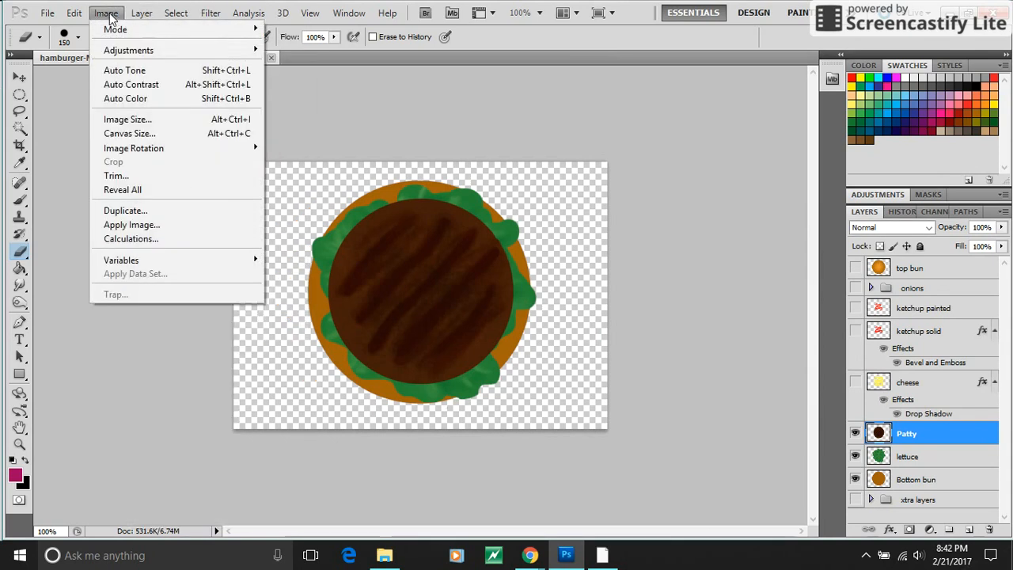
left_click(73, 13)
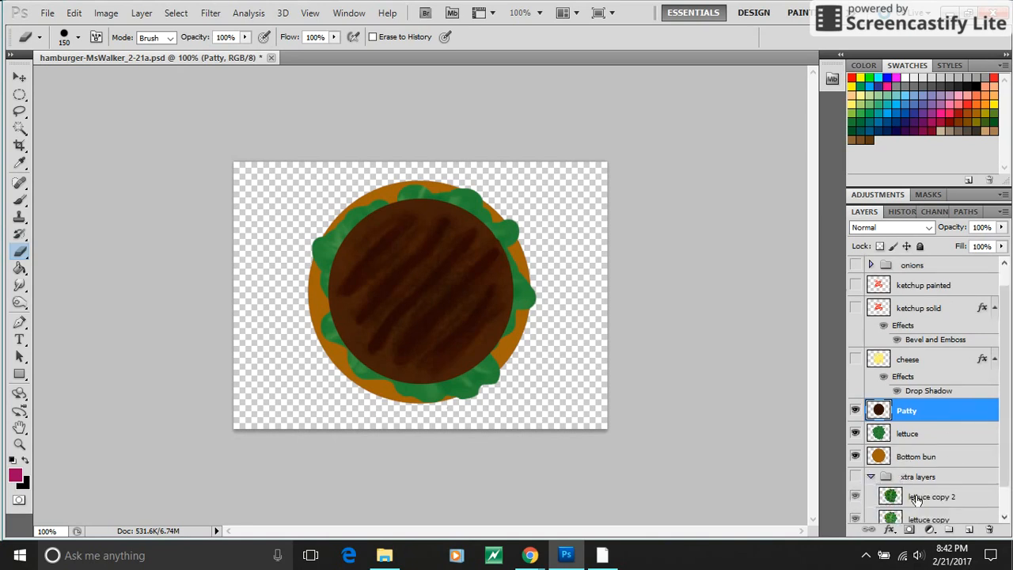
- Move lettuce copy 2 below the patty and reveal the solid ketchup and onion rings
left_click(934, 497)
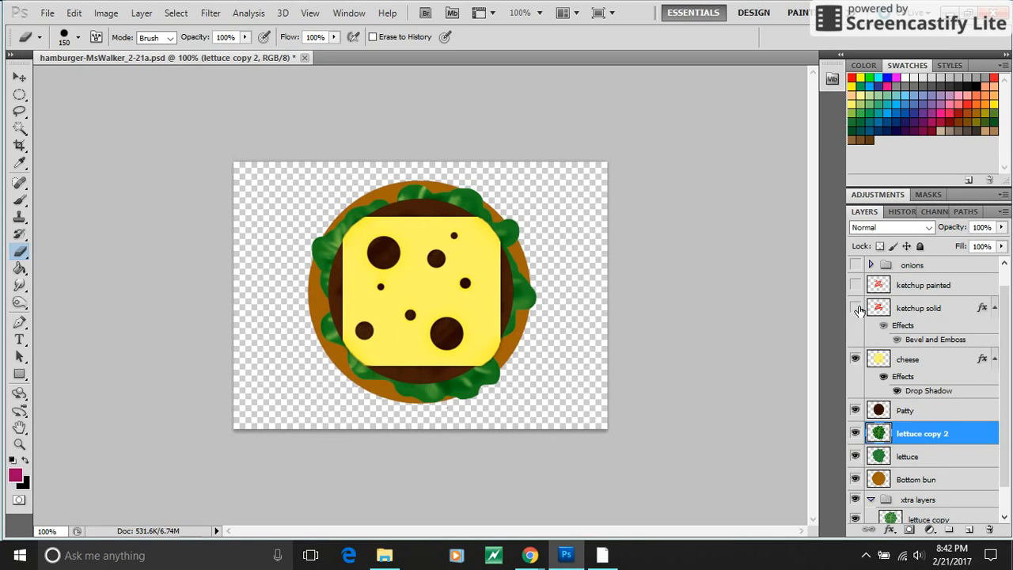
left_click_drag(379, 246, 459, 341)
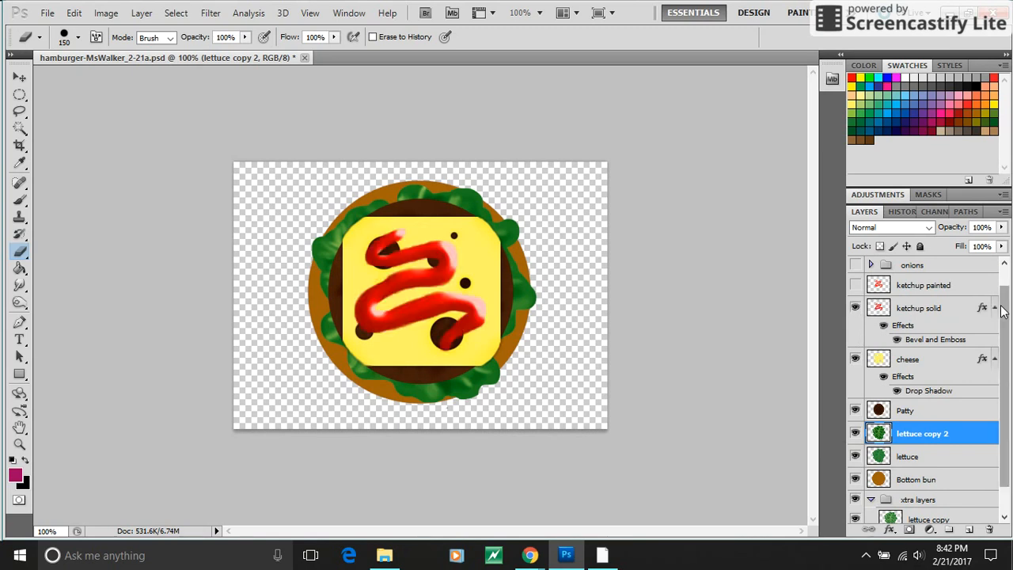
left_click(912, 288)
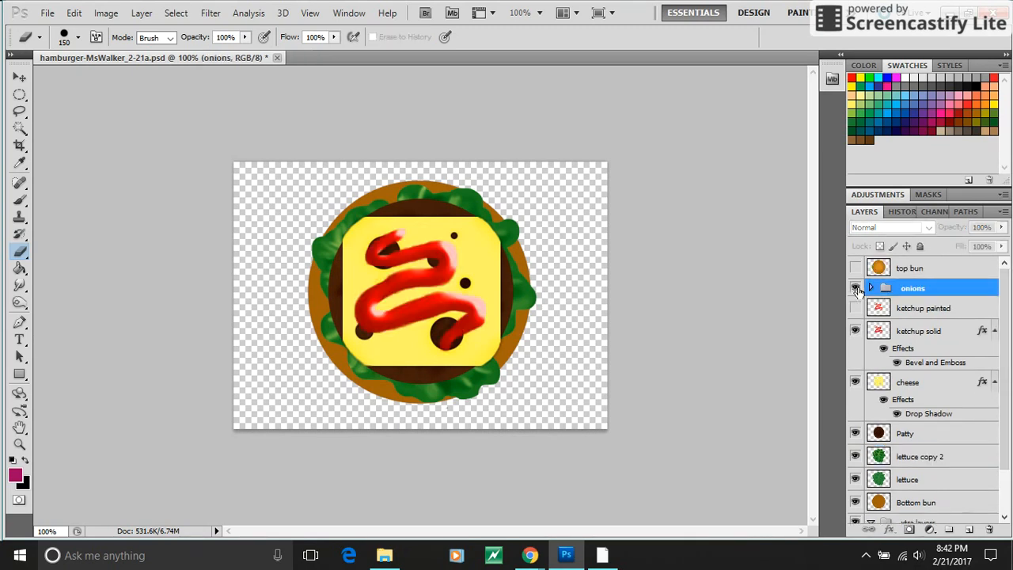
left_click(855, 267)
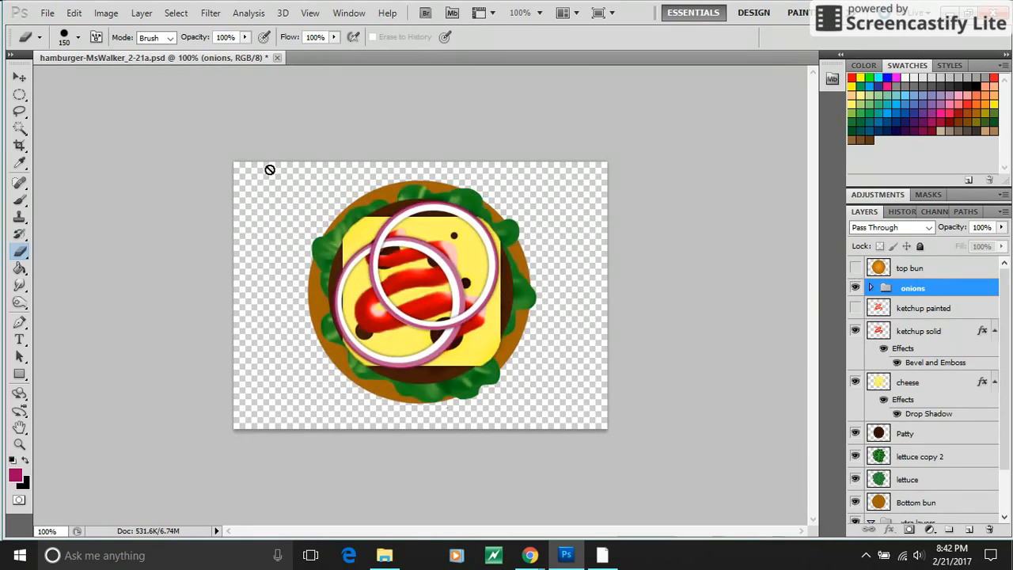
- Browse the File and Edit menus without choosing a command
left_click(47, 12)
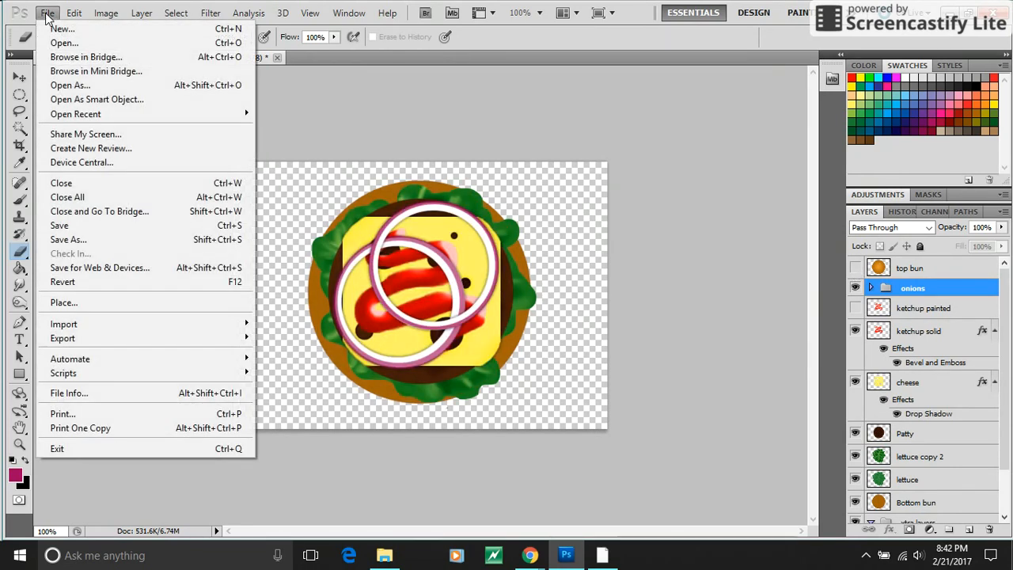
left_click(73, 13)
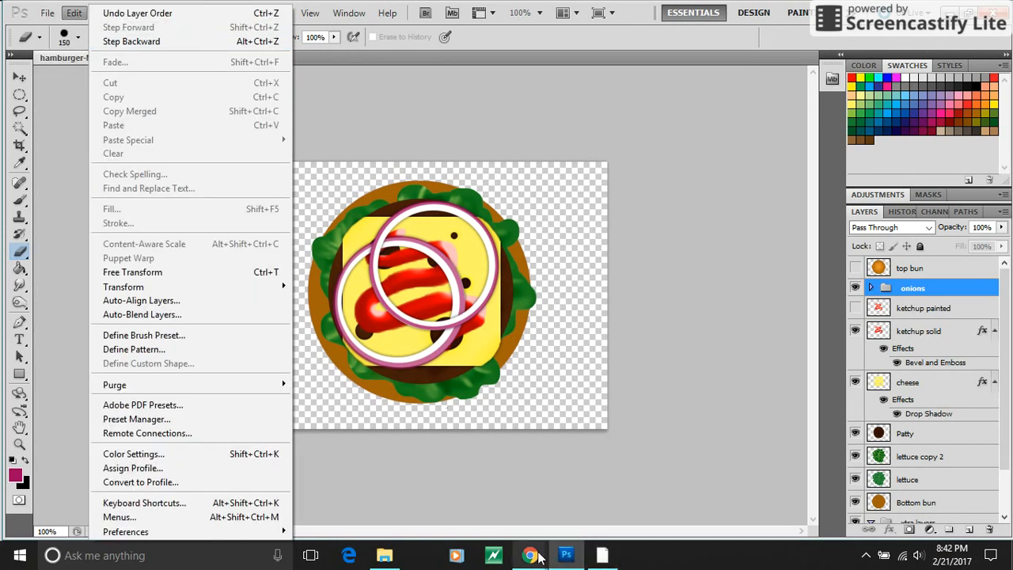